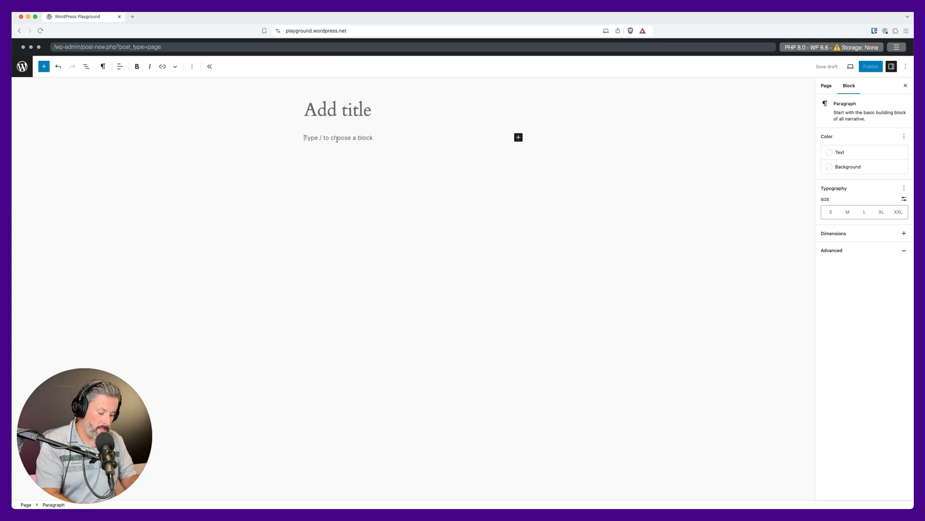
Write a paragraph reading 'Sentence.' and open the Document Overview of the page's blocks.
text(Sentence.)
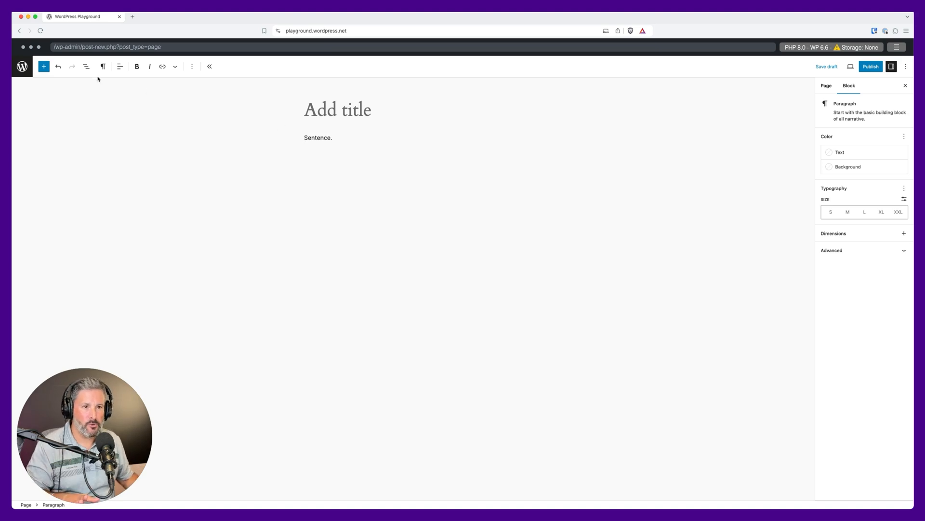
click(86, 66)
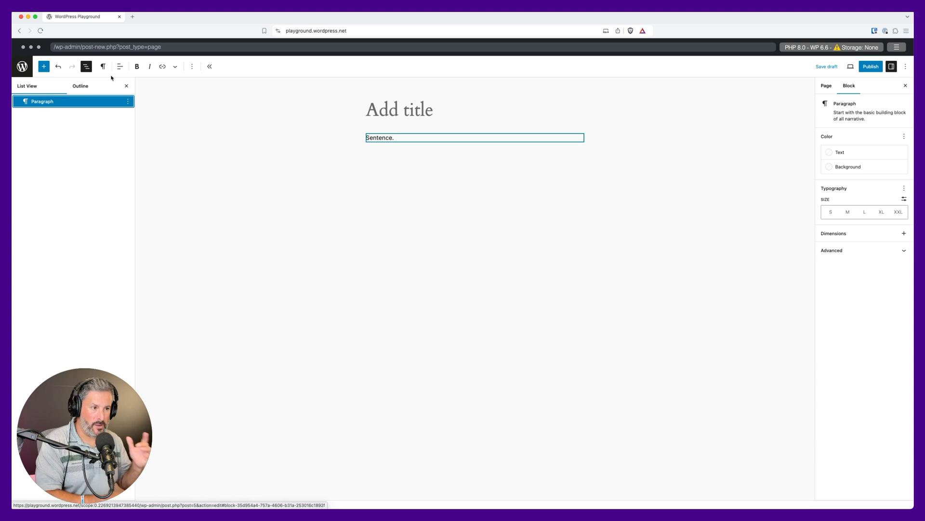
Start a new empty paragraph after 'Sentence.' and select the first paragraph block.
key(enter)
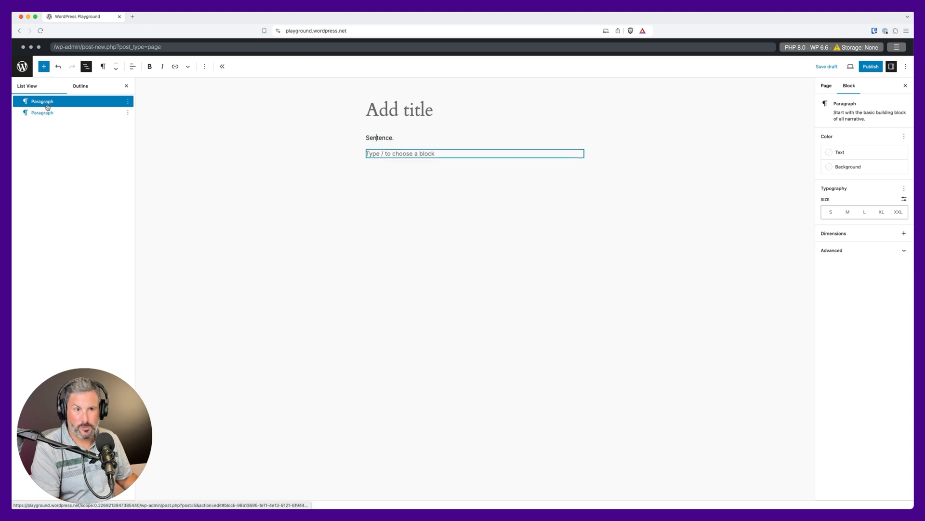
click(42, 101)
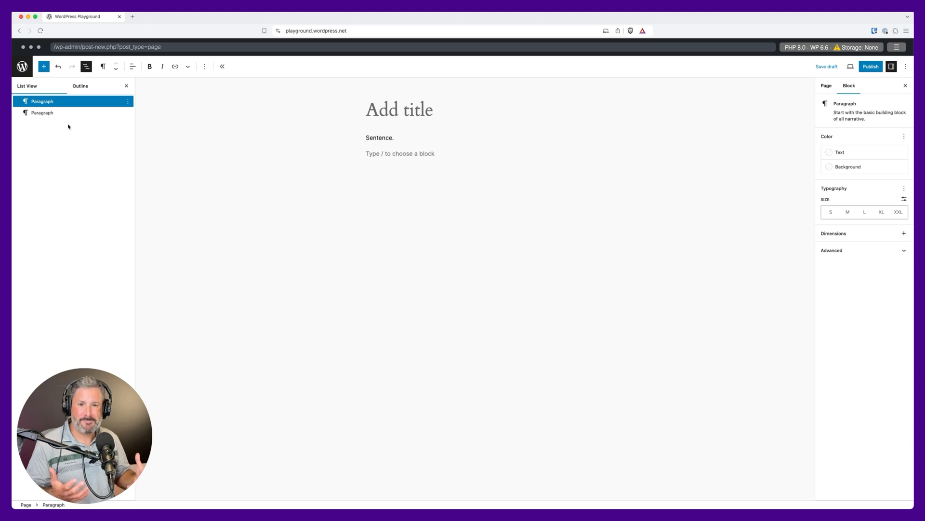
click(399, 153)
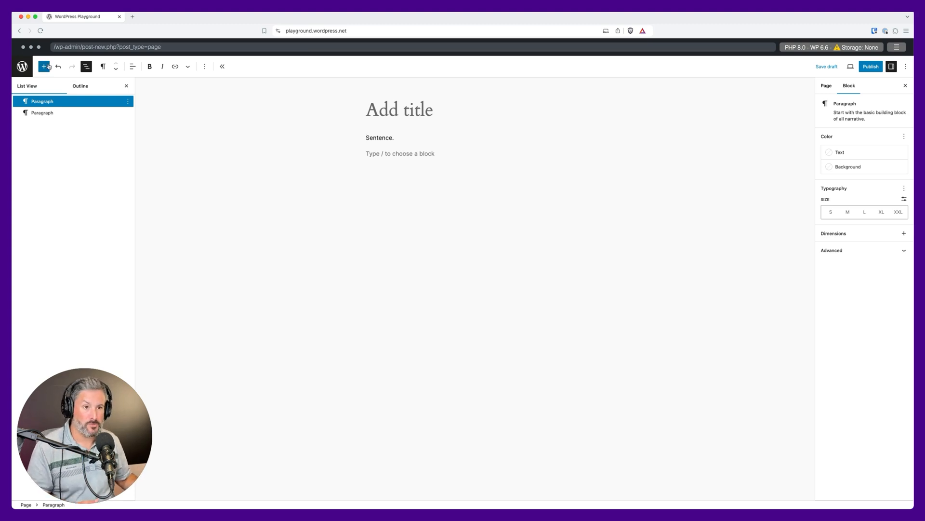
Insert the 'Call to action with image on right' pattern from the Call to Action category.
click(45, 67)
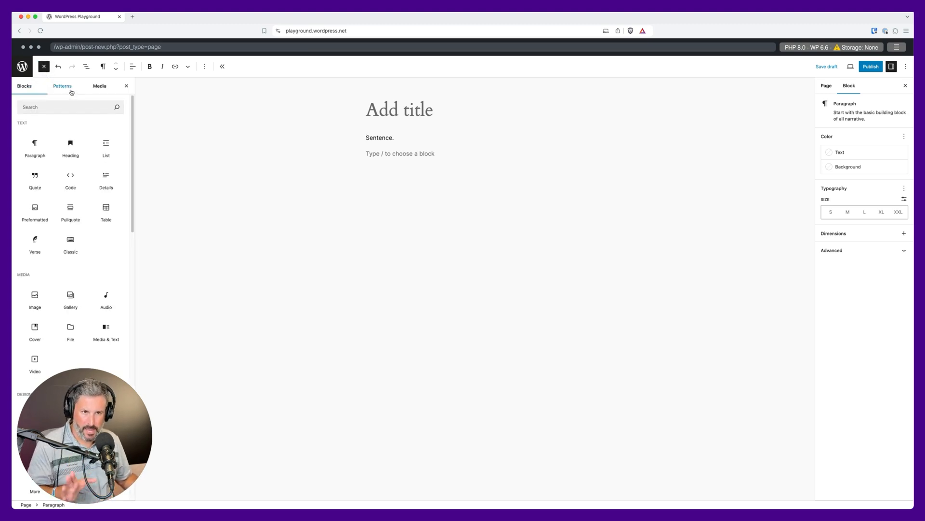
click(62, 85)
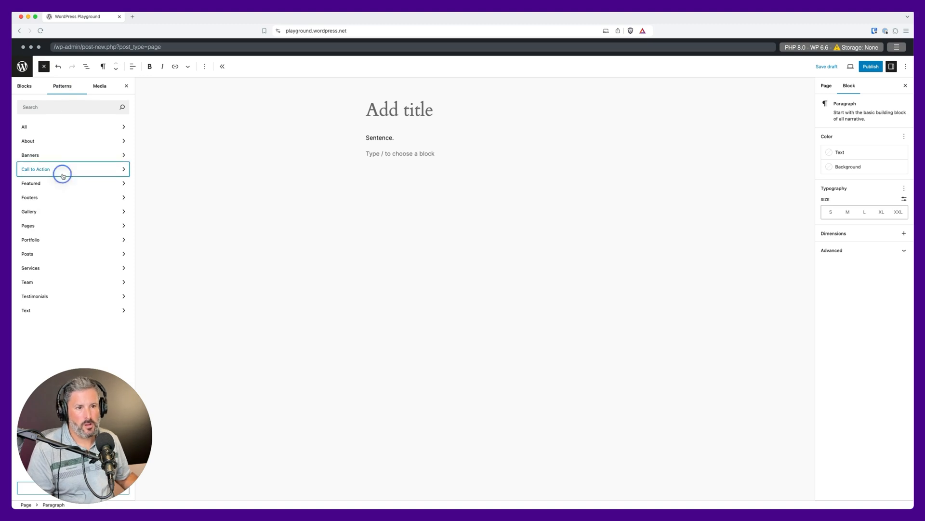
click(62, 170)
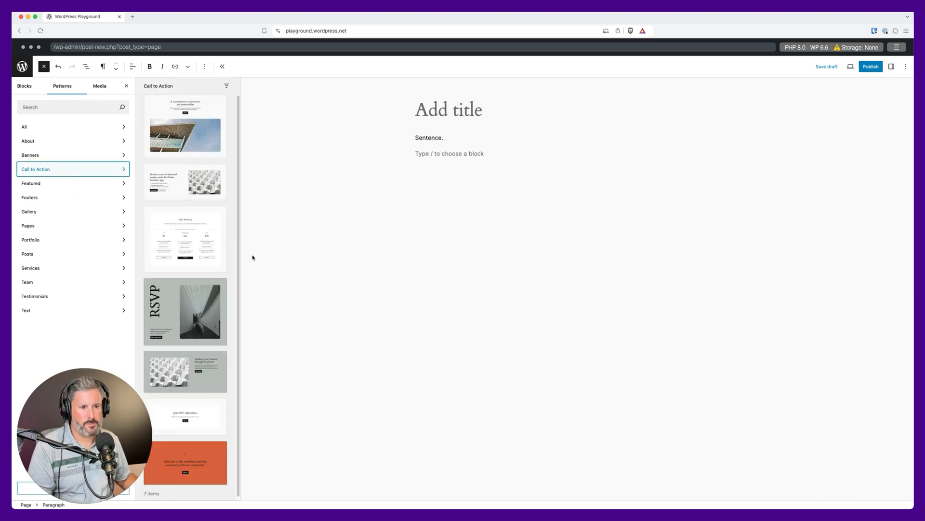
click(185, 182)
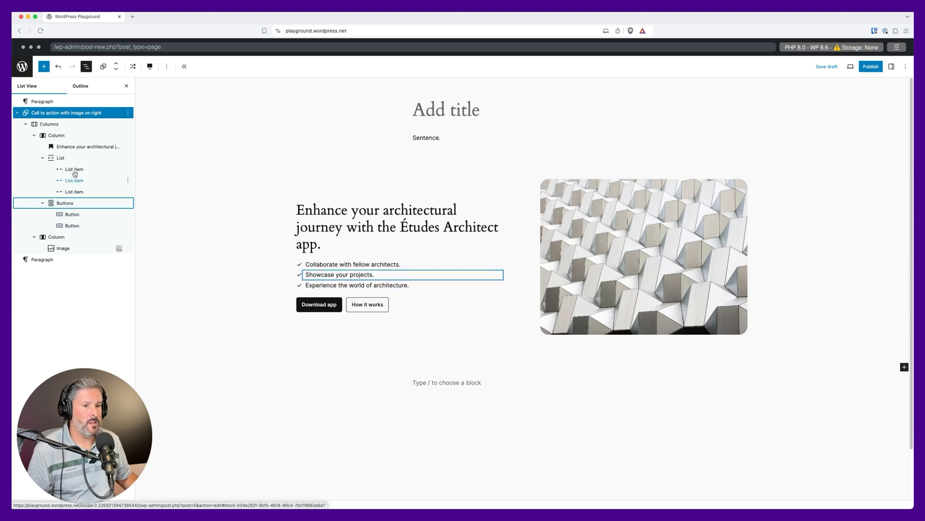
Select within the inserted call to action pattern on the page.
click(395, 226)
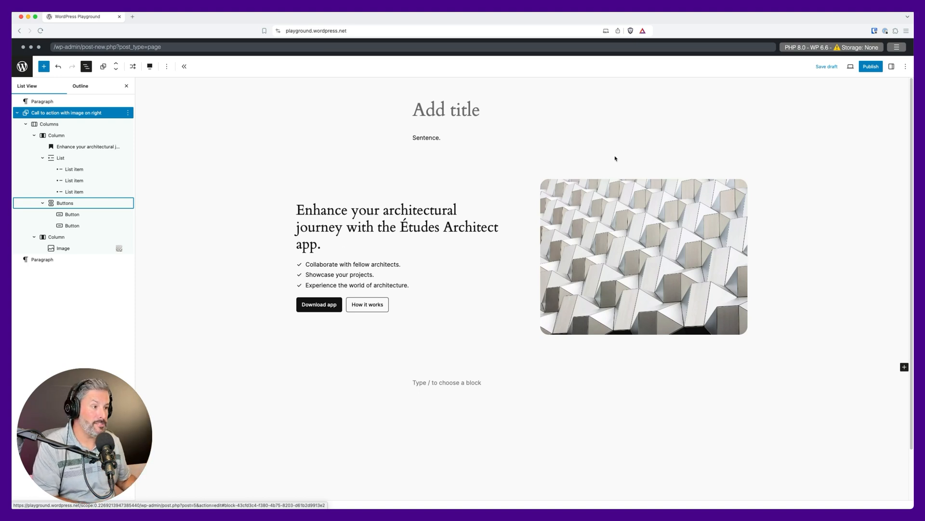
mouse_move(595, 326)
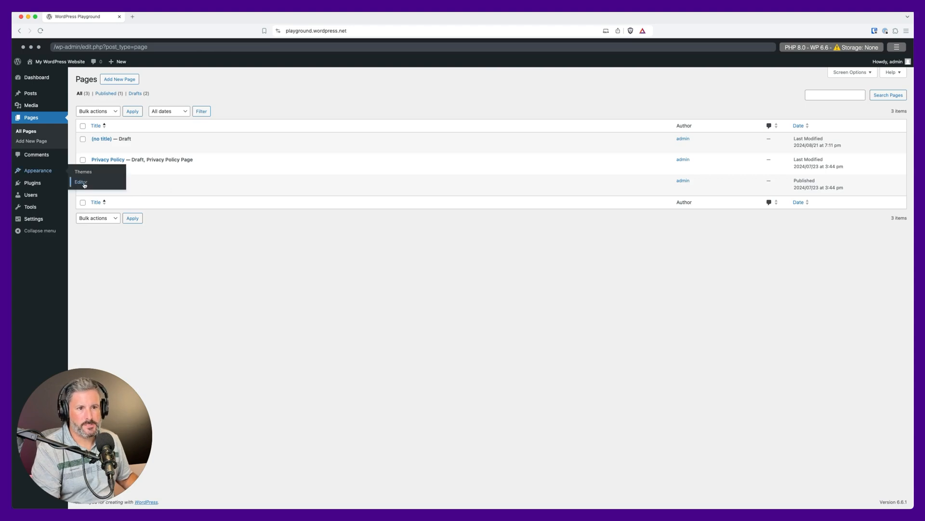
Enter the Site Editor's Patterns library and browse down to 'Call to action with image on right'.
click(81, 182)
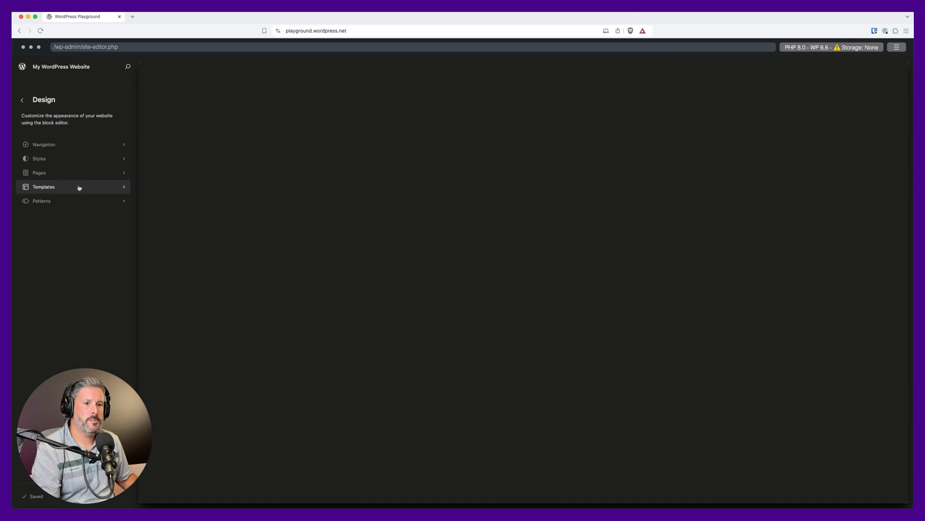
click(41, 200)
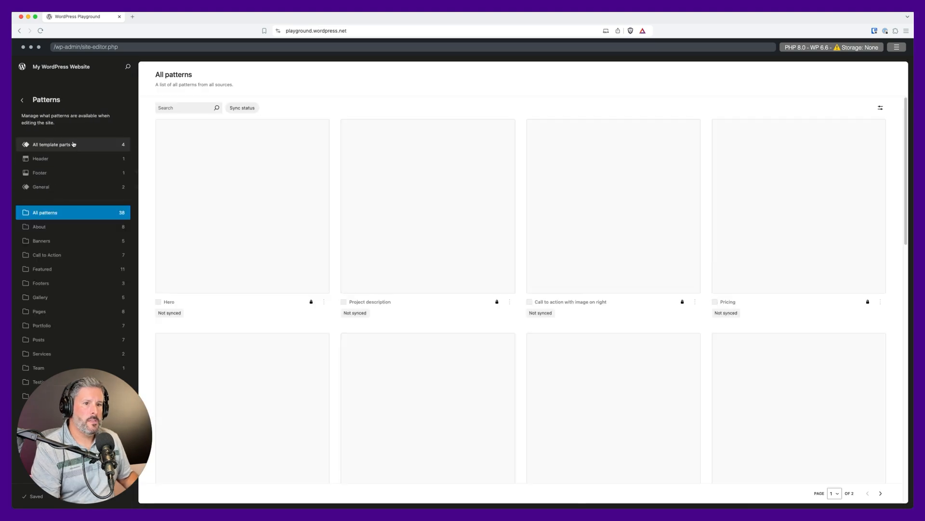
scroll(down, 3)
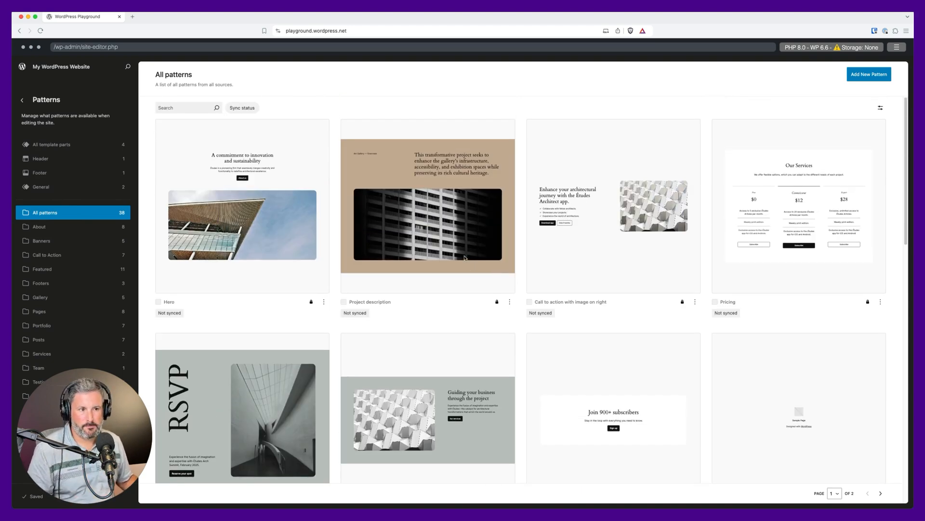
scroll(down, 3)
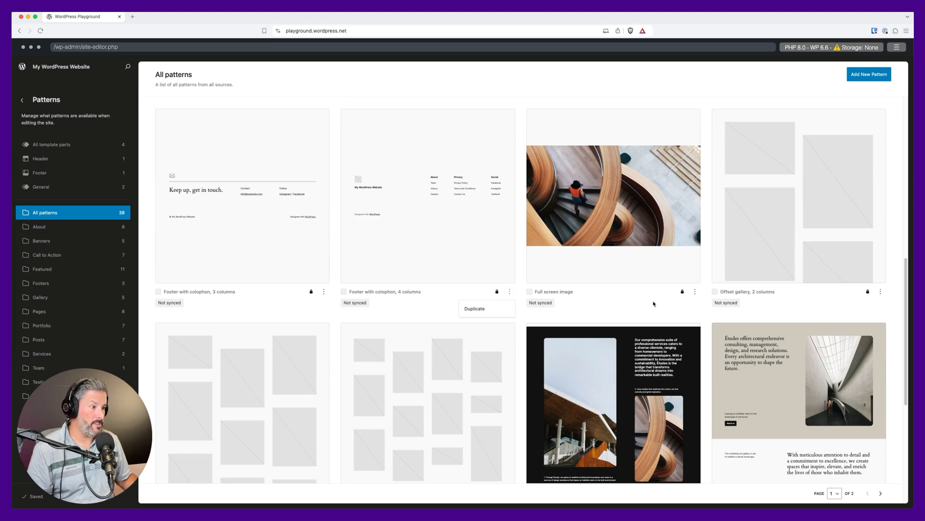
scroll(down, 3)
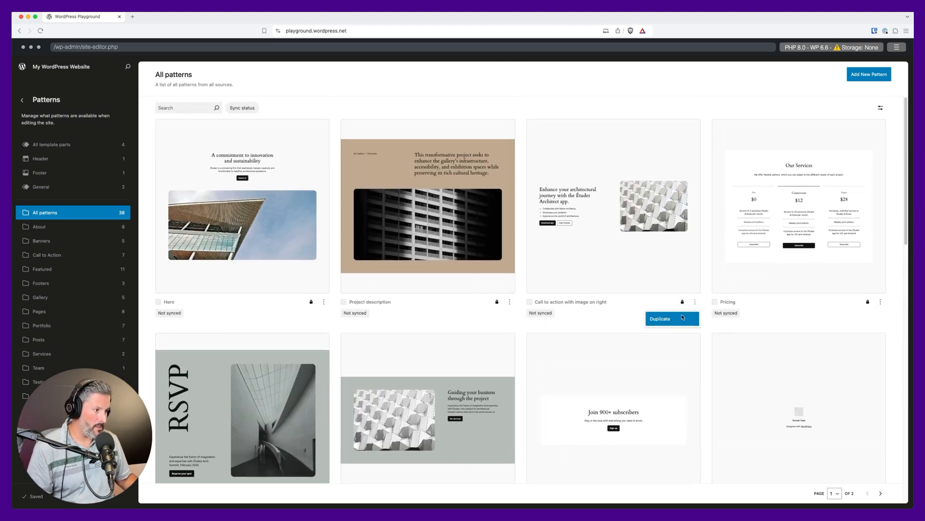
Duplicate the pattern as a synced pattern named 'Matts CTA'.
click(659, 318)
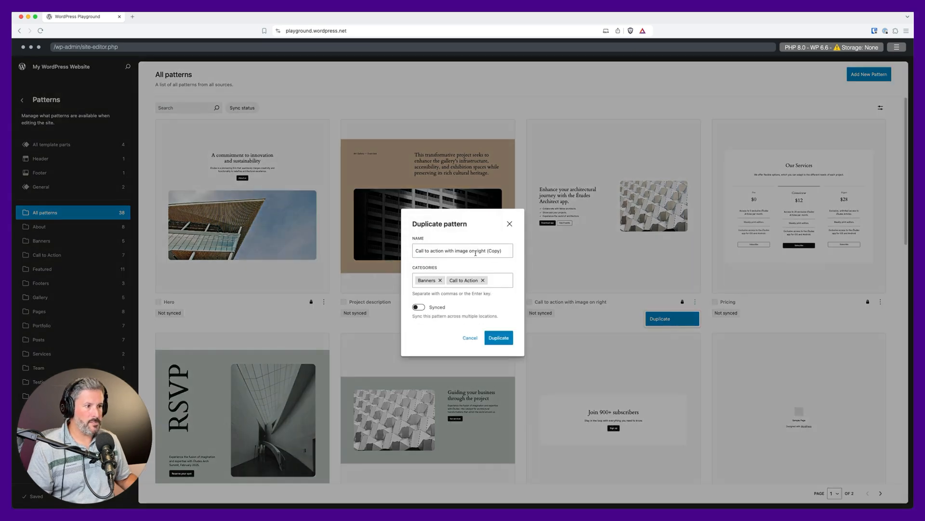
text(Matts CTA)
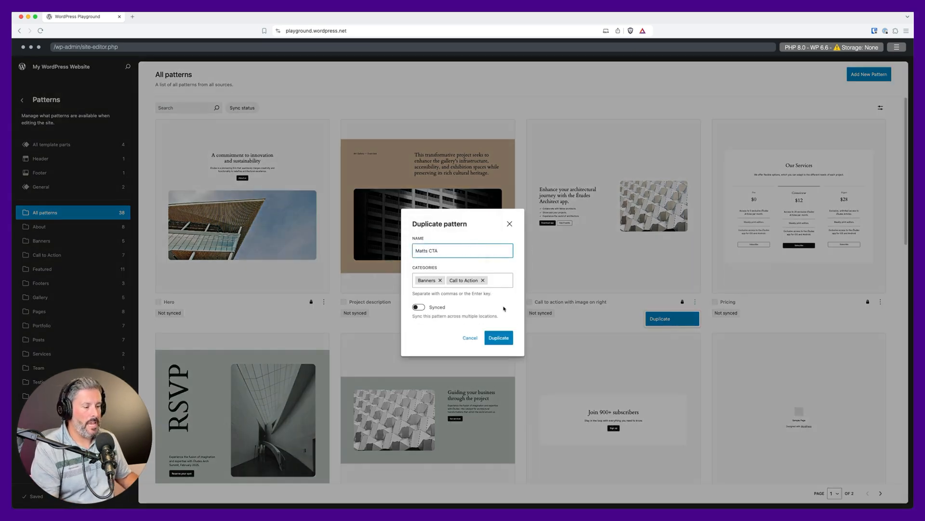
click(418, 306)
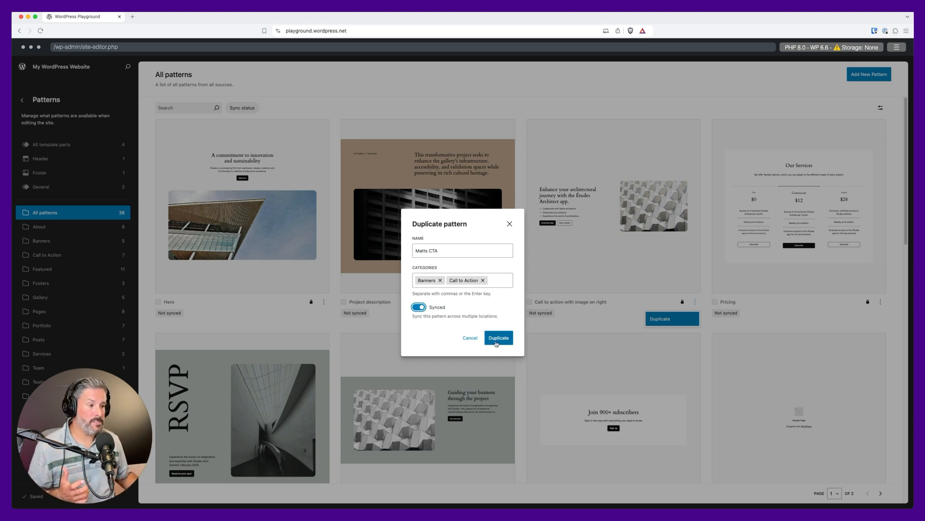
click(498, 337)
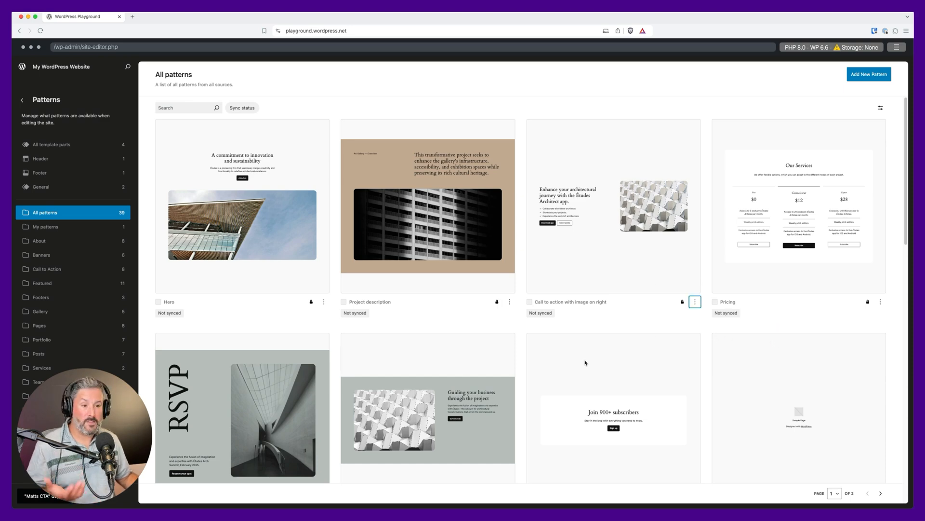
Open the new 'Matts CTA' pattern in the pattern editor.
click(45, 227)
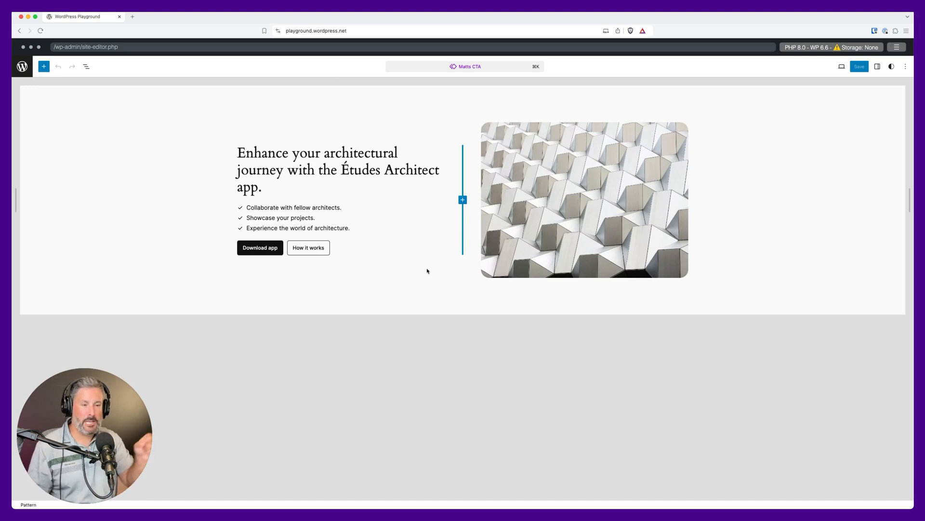
click(314, 166)
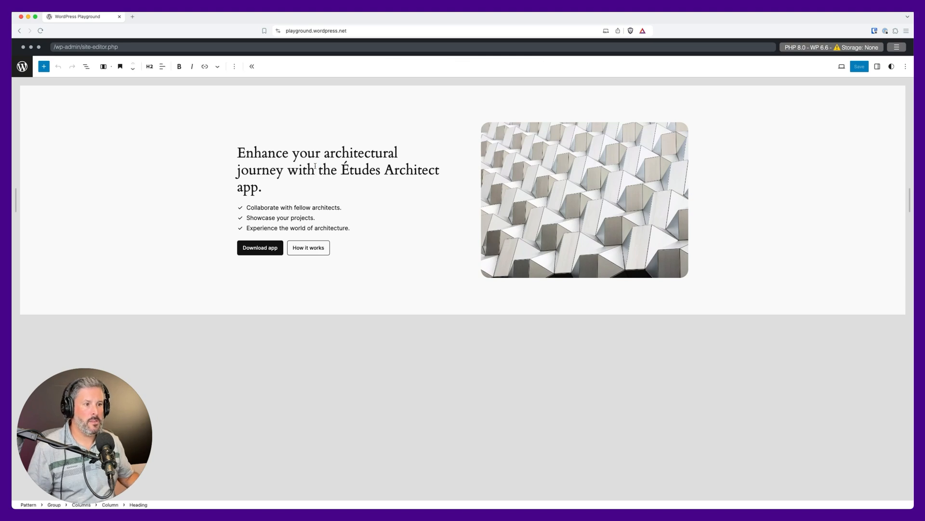
triple_click(316, 170)
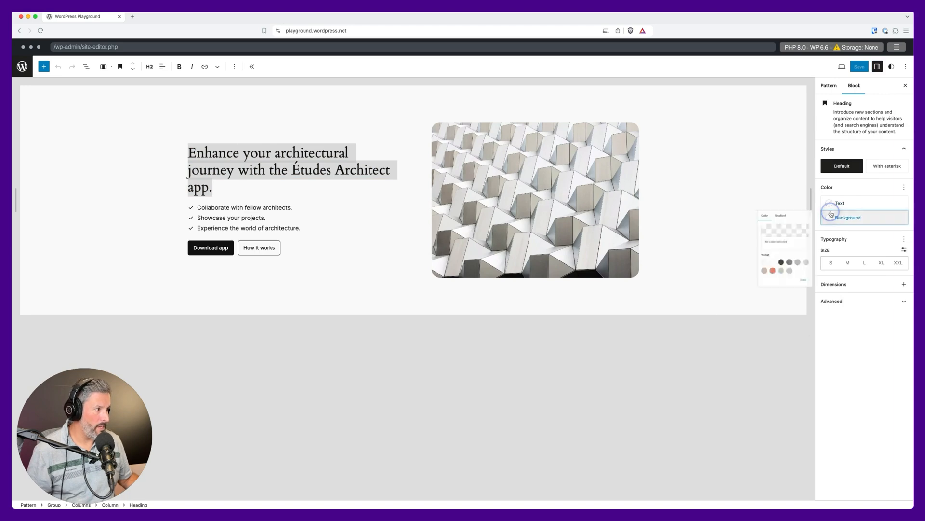
click(847, 217)
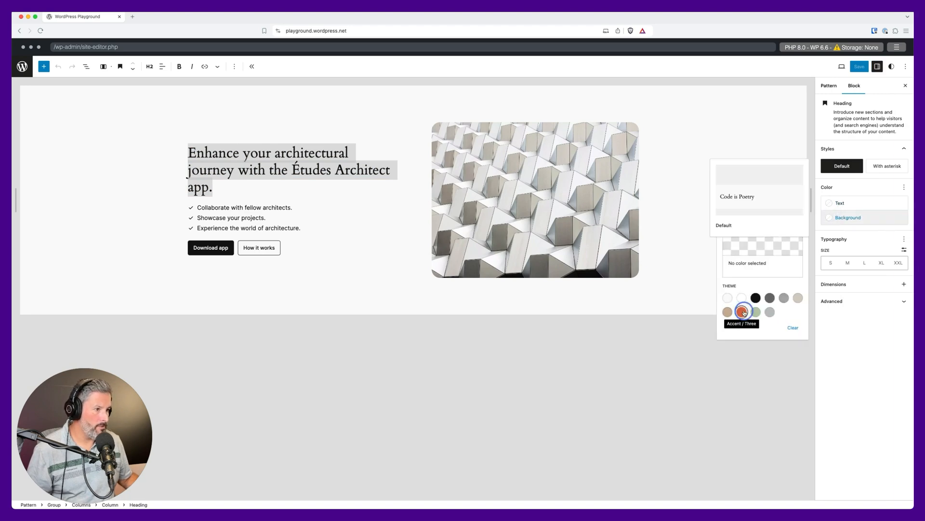
click(743, 311)
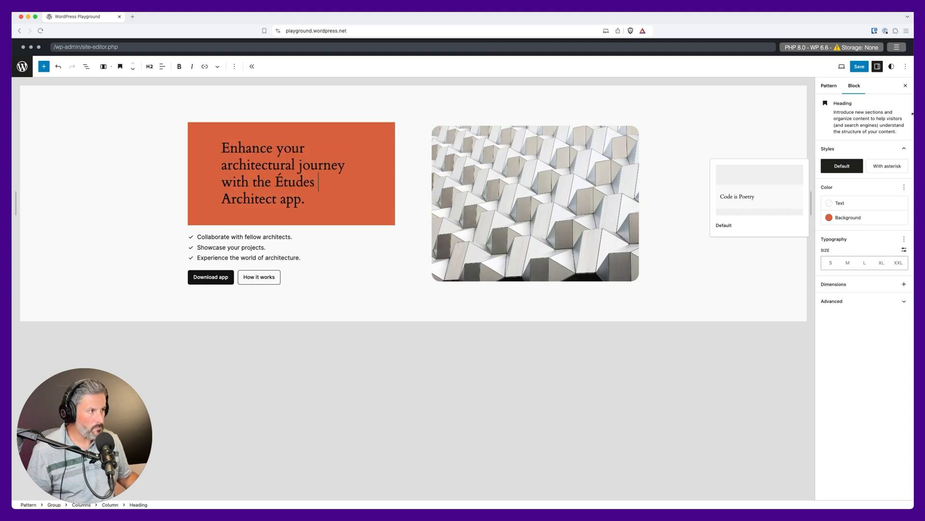
click(859, 66)
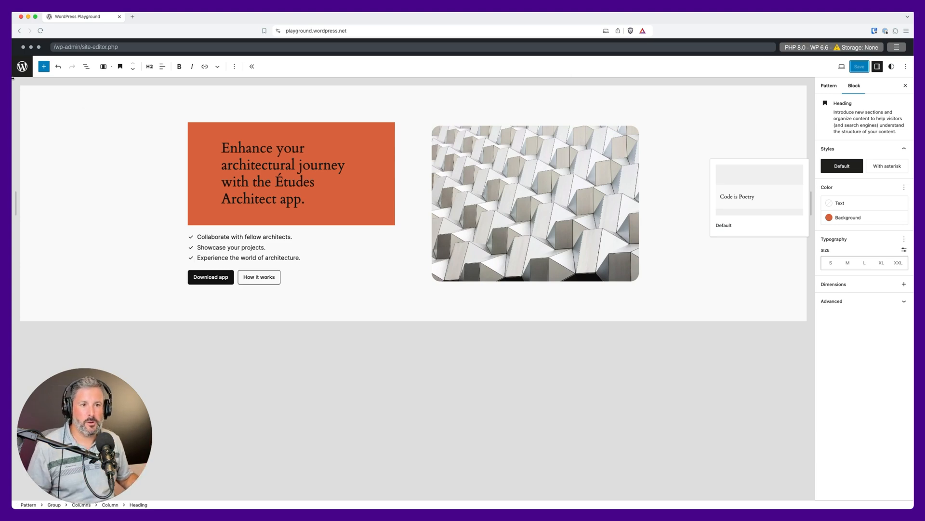
Bring up the inserter's My patterns list, where 'Matts CTA' appears.
click(44, 66)
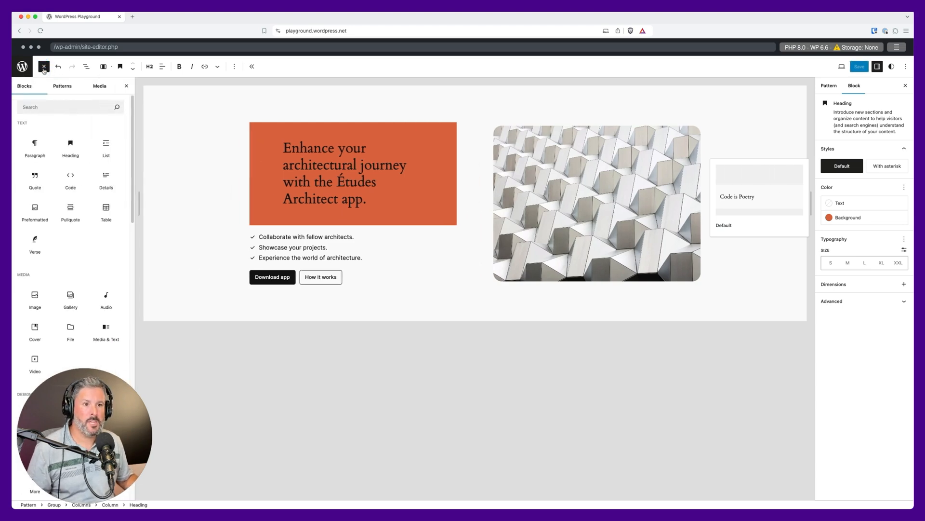
click(61, 86)
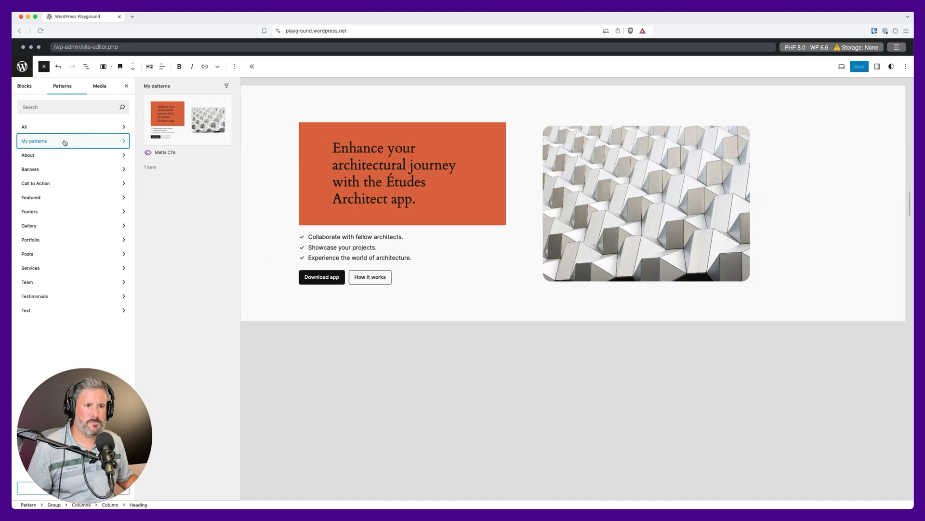
mouse_move(167, 120)
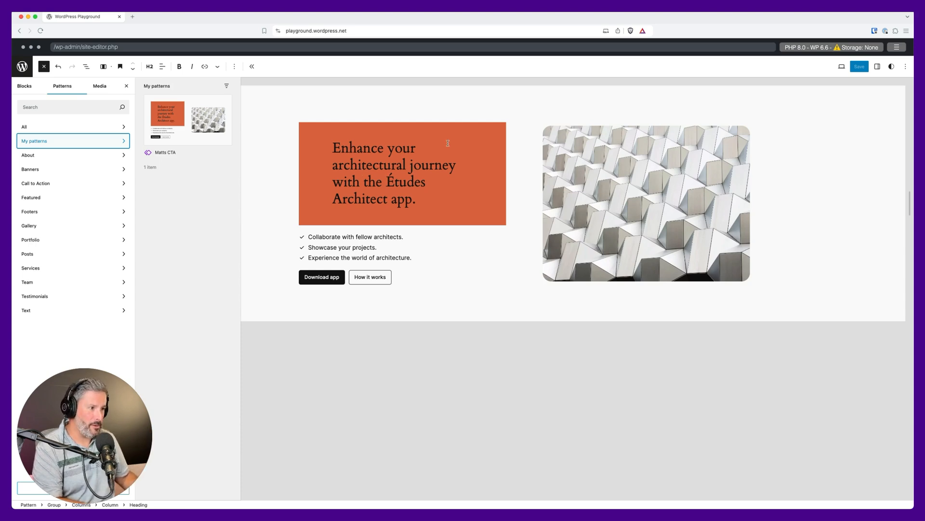
Select the pattern's image block and expand its Advanced settings with pattern overrides.
click(43, 66)
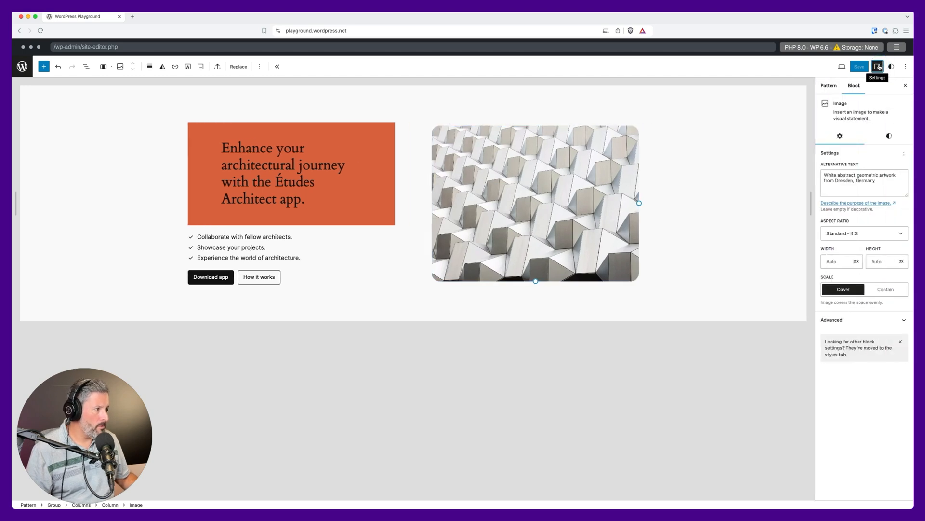
click(833, 319)
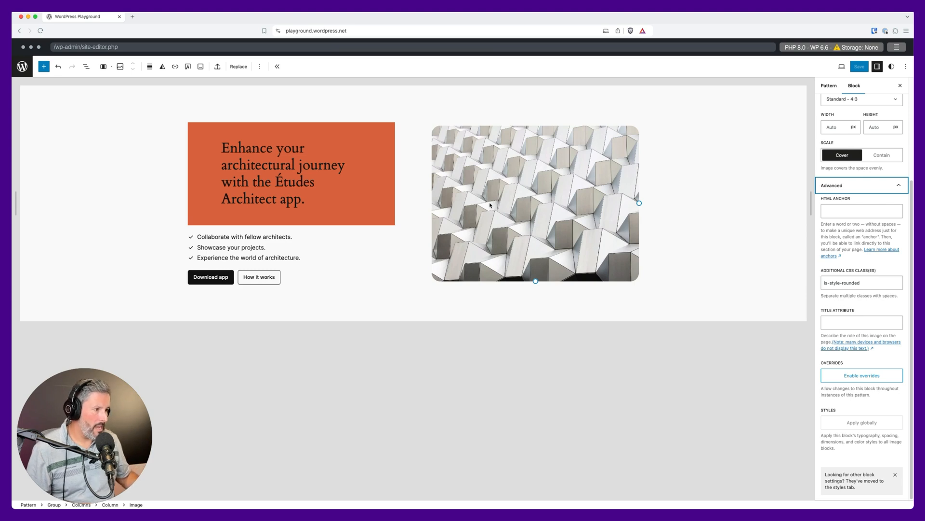
Show the List View outline of the pattern's group, columns and image blocks.
click(86, 67)
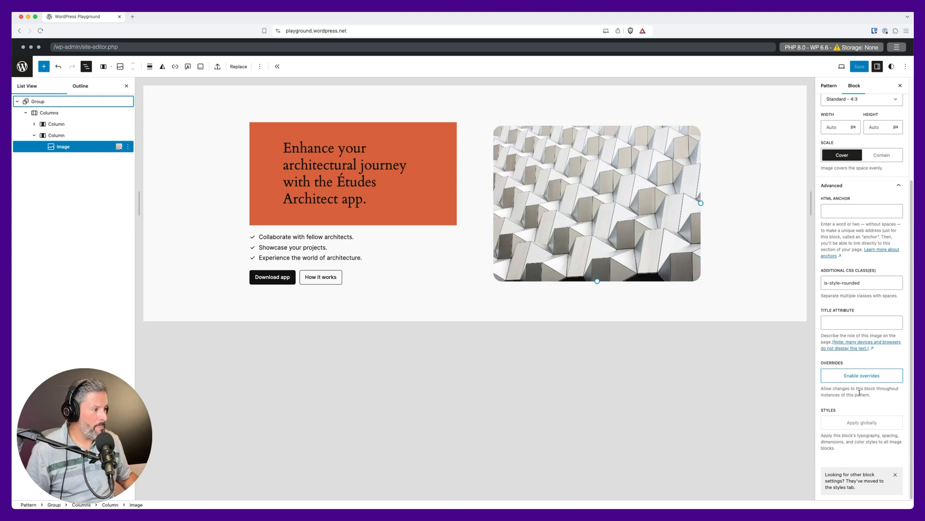
Enable overrides on the pattern's image under the name 'CTA Image' and save the Matts CTA pattern.
click(861, 375)
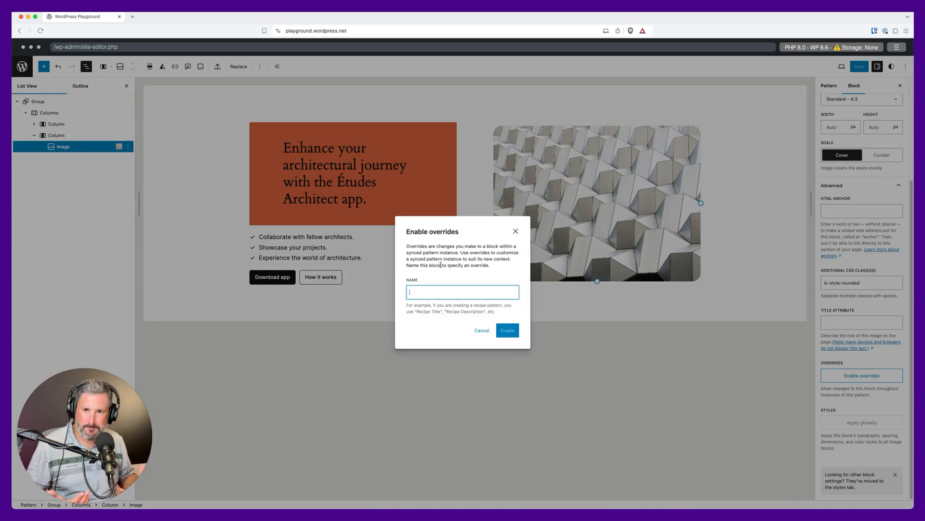
text(CTA Image)
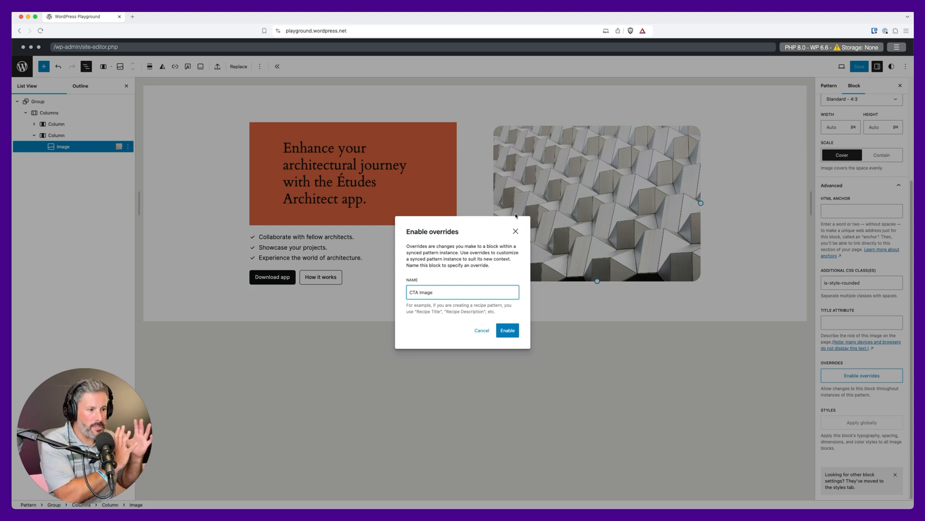
mouse_move(503, 236)
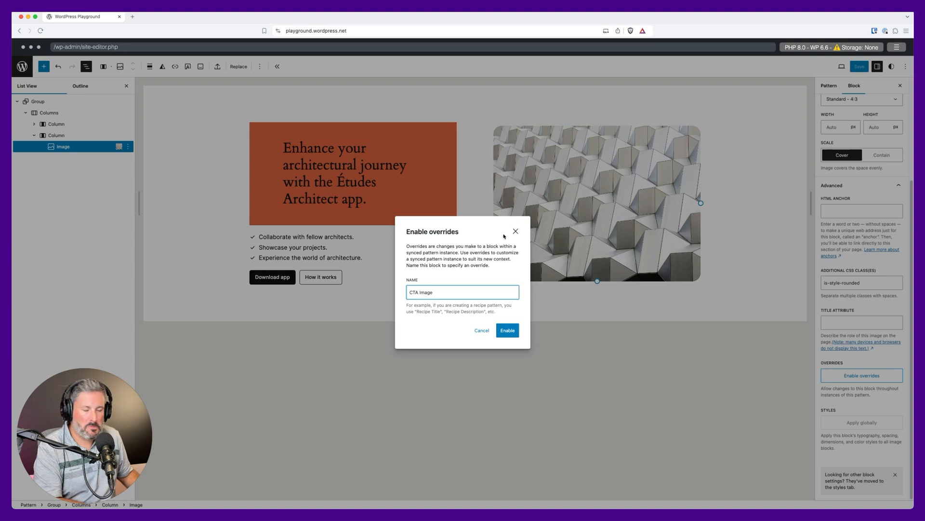
click(507, 330)
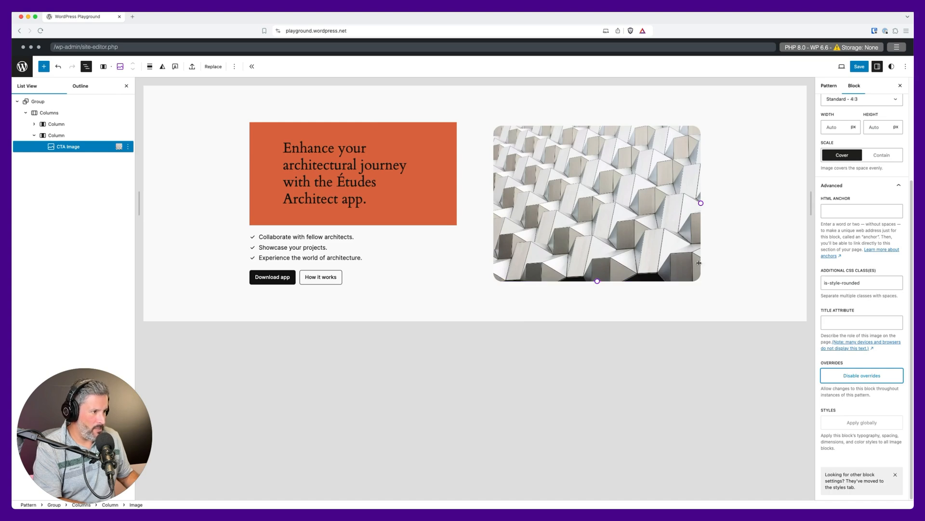
mouse_move(567, 244)
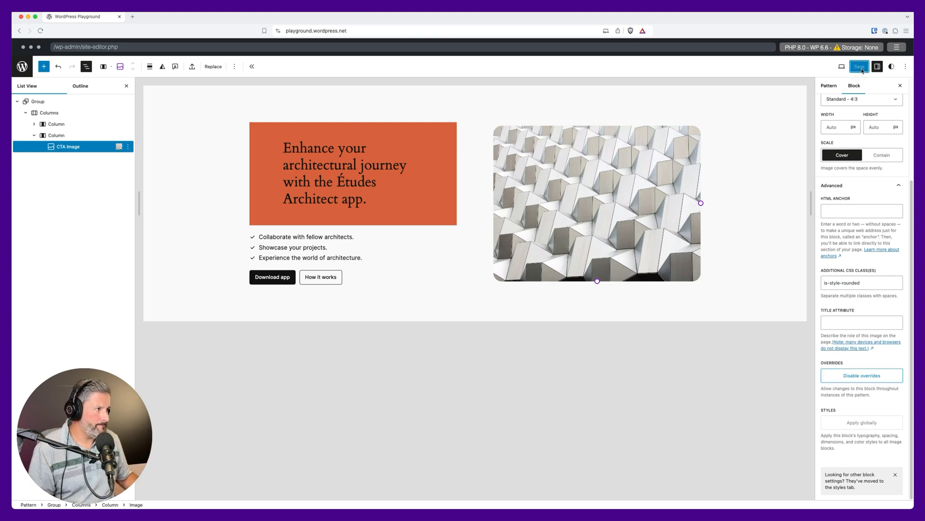
click(859, 67)
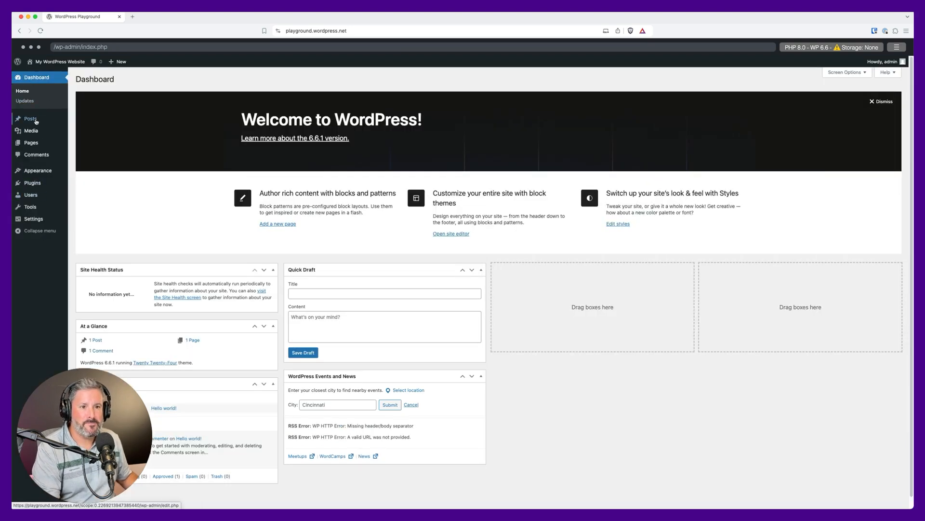
Start a new page from Pages and insert the Matts CTA pattern from My patterns, selecting its image.
click(31, 143)
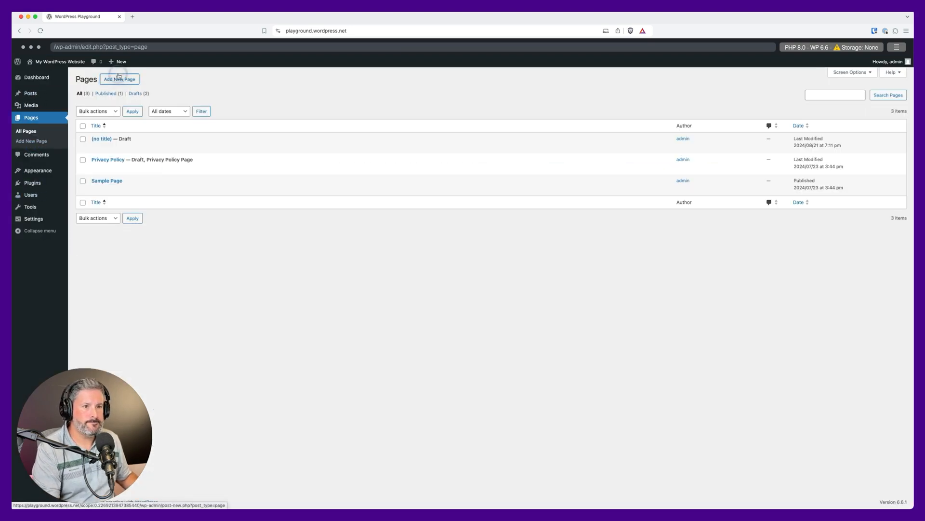
click(119, 78)
text(test)
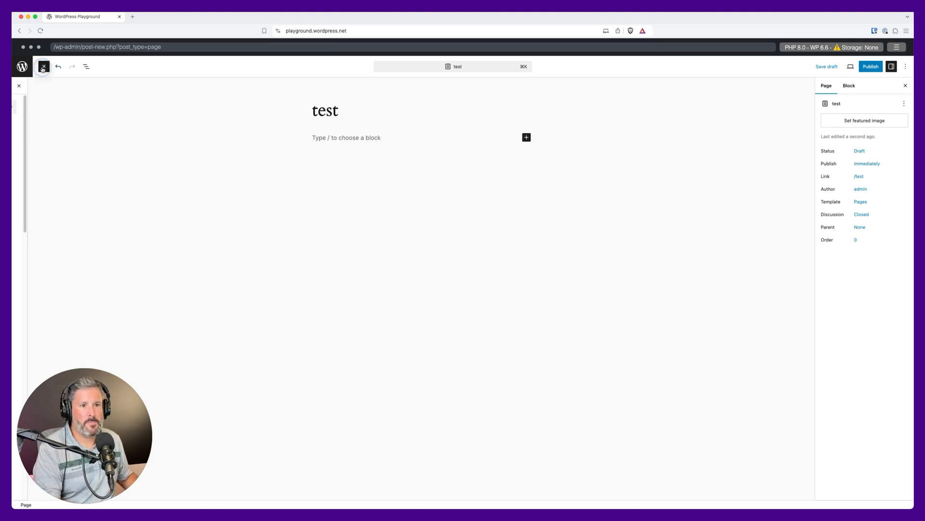
click(43, 66)
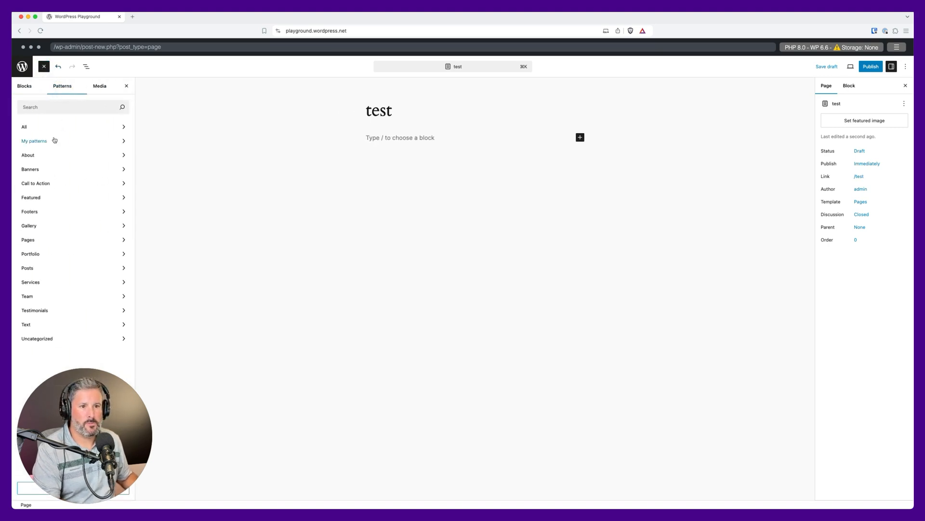
click(35, 140)
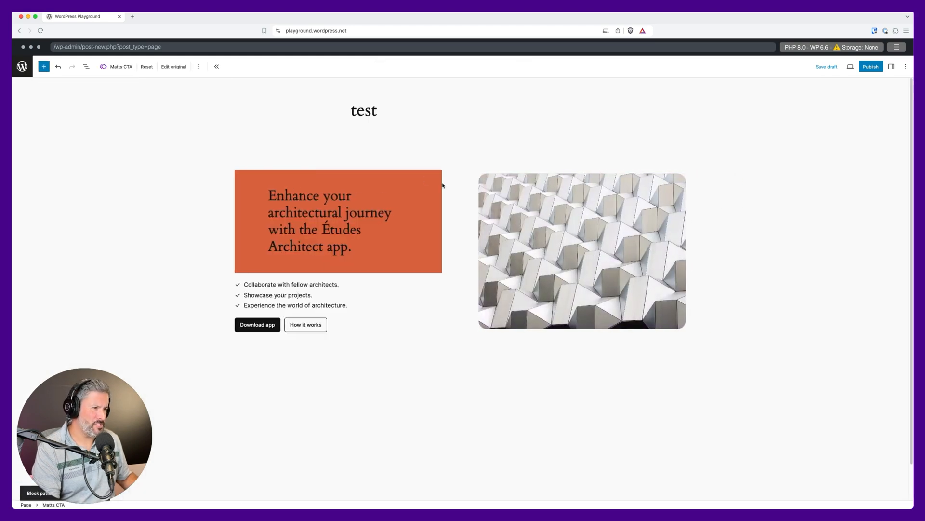
click(582, 250)
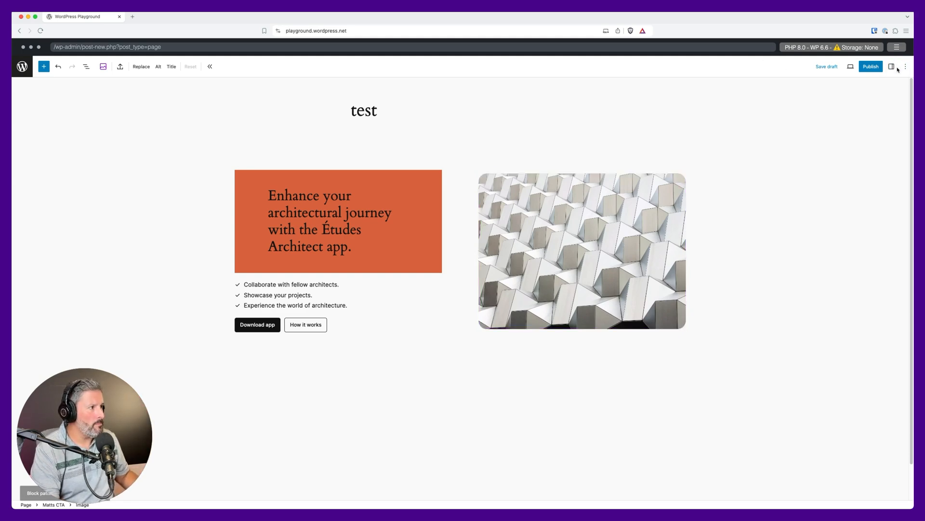
Reveal the pattern's Content panel in Settings and the List View outline showing CTA Image inside Matts CTA.
click(892, 66)
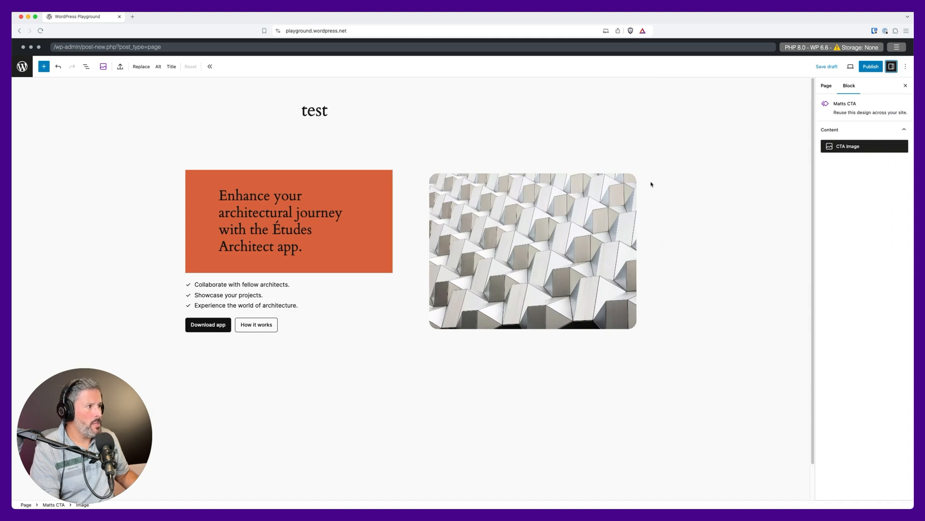
click(86, 67)
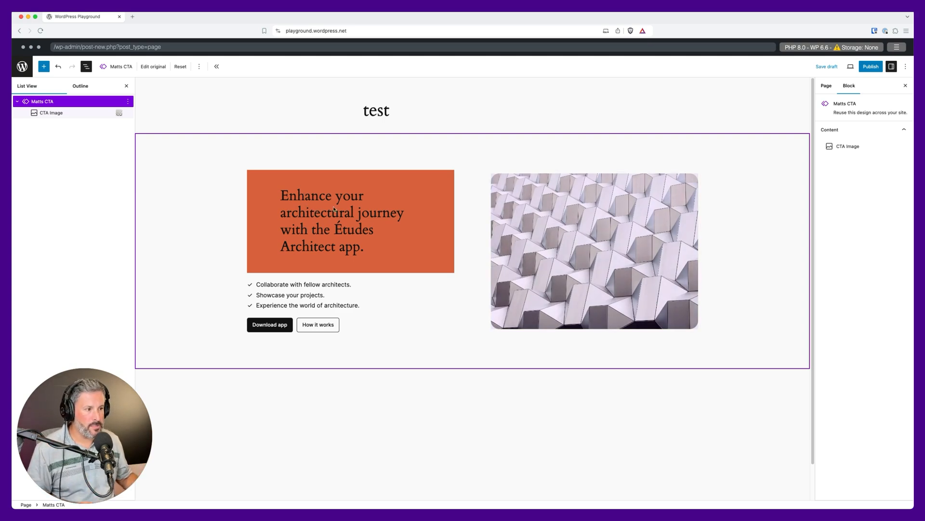
Browse the Media Library for a replacement CTA image, cancel without changes, and return to the Pages list.
click(594, 250)
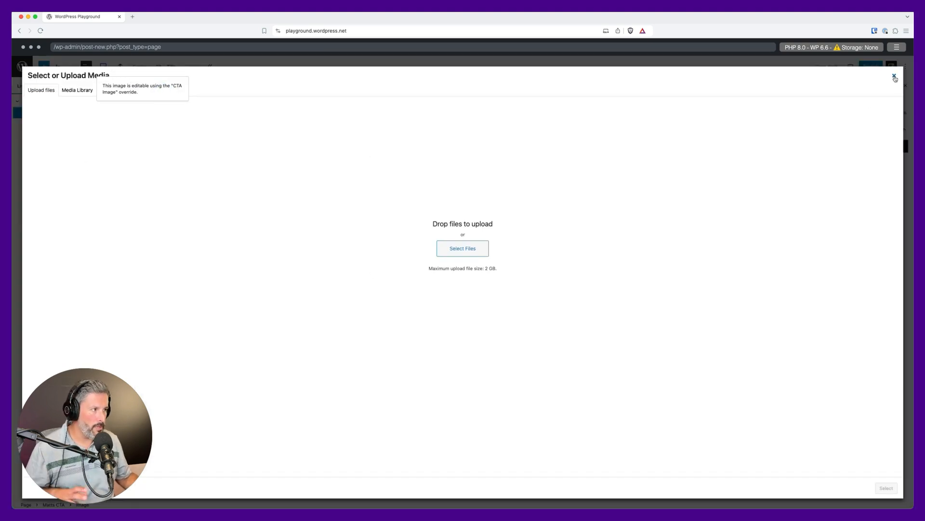
click(895, 77)
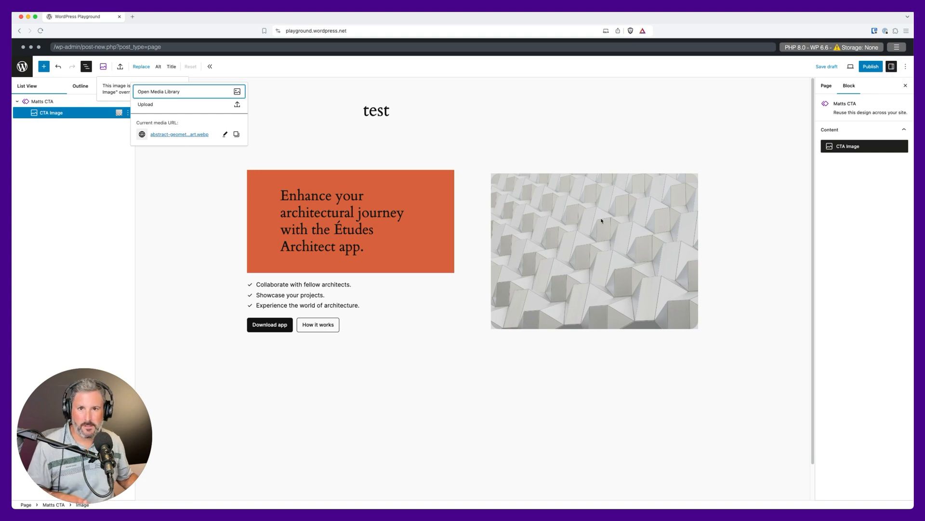
mouse_move(593, 145)
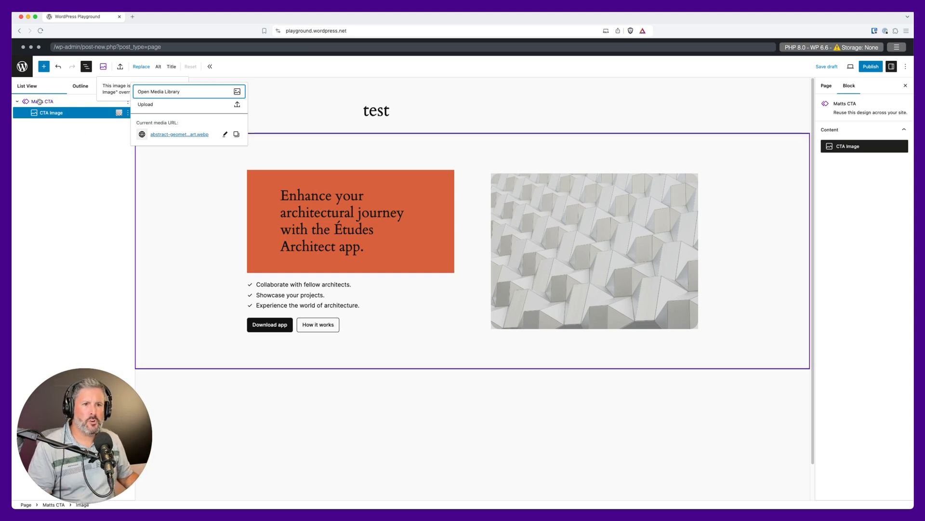
click(486, 177)
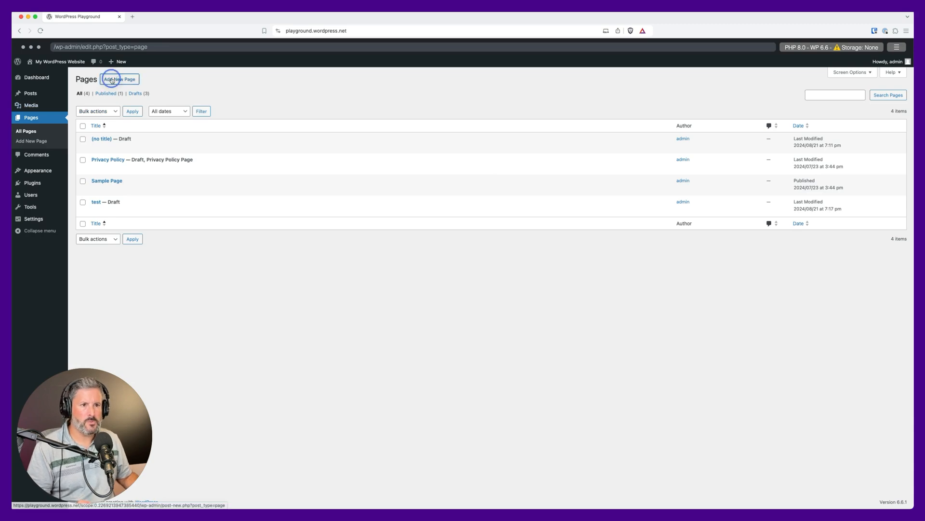
Fill a new untitled page with the Portfolio project overview pattern and select its gallery description group in List View.
click(119, 78)
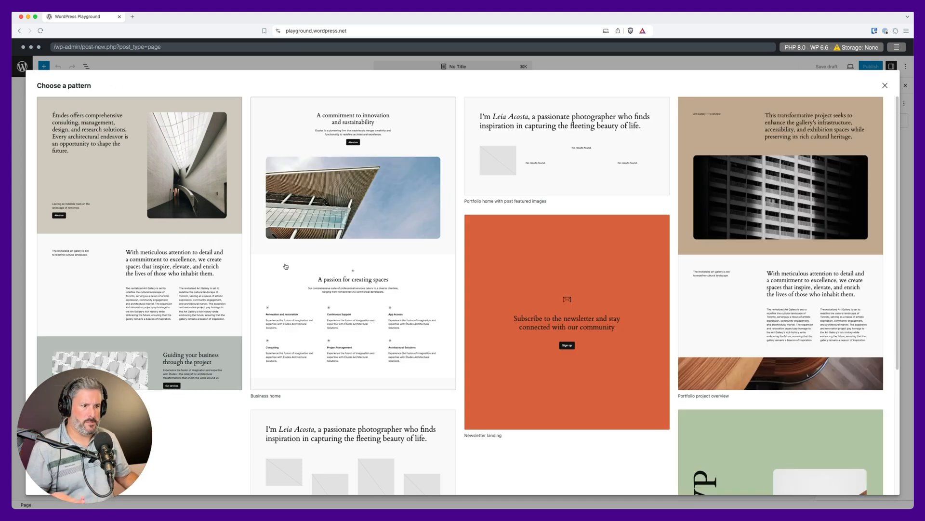
scroll(down, 3)
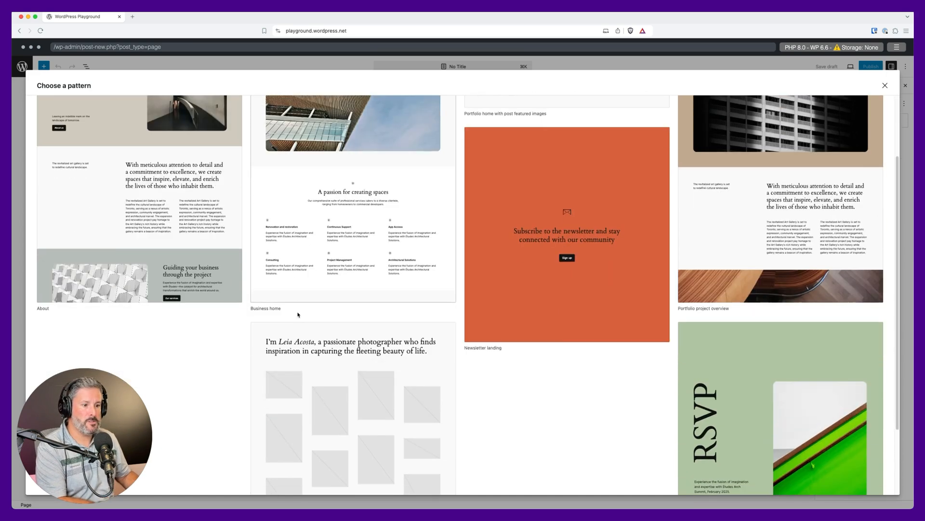
scroll(down, 3)
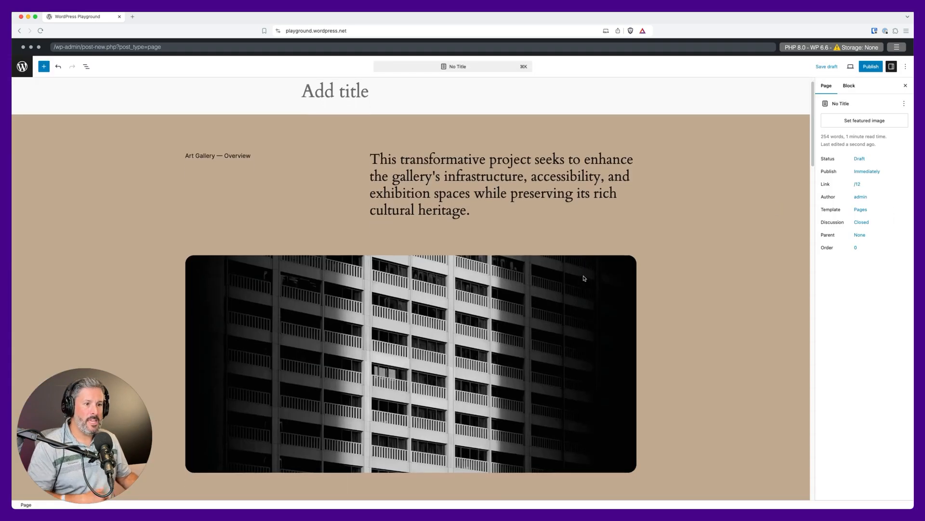
scroll(down, 3)
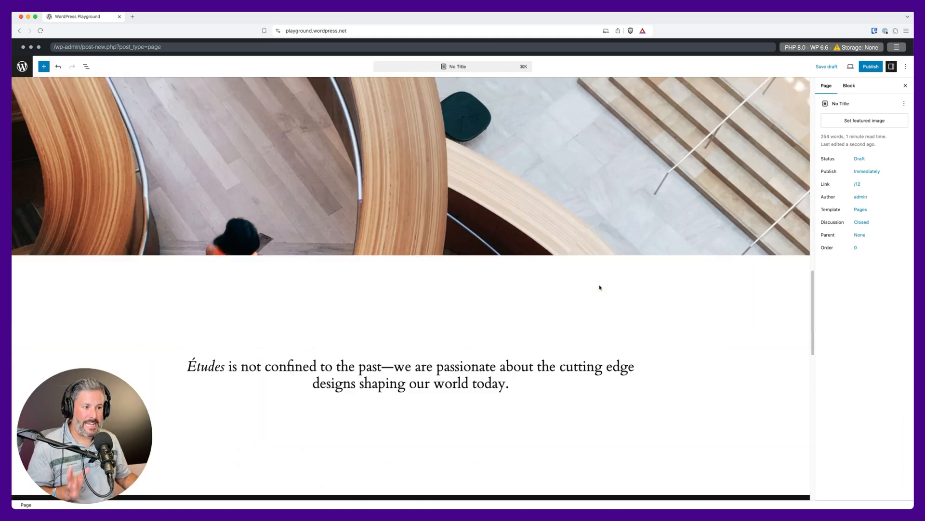
click(86, 67)
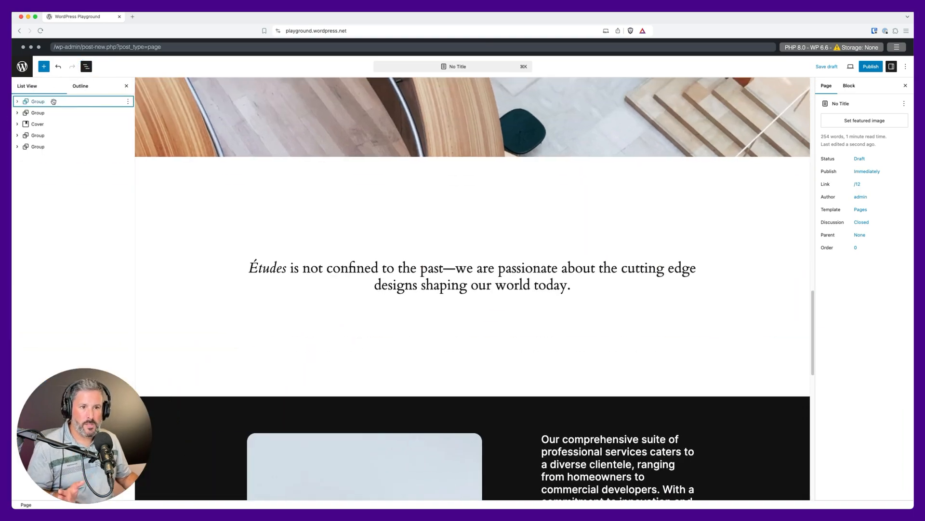
click(37, 113)
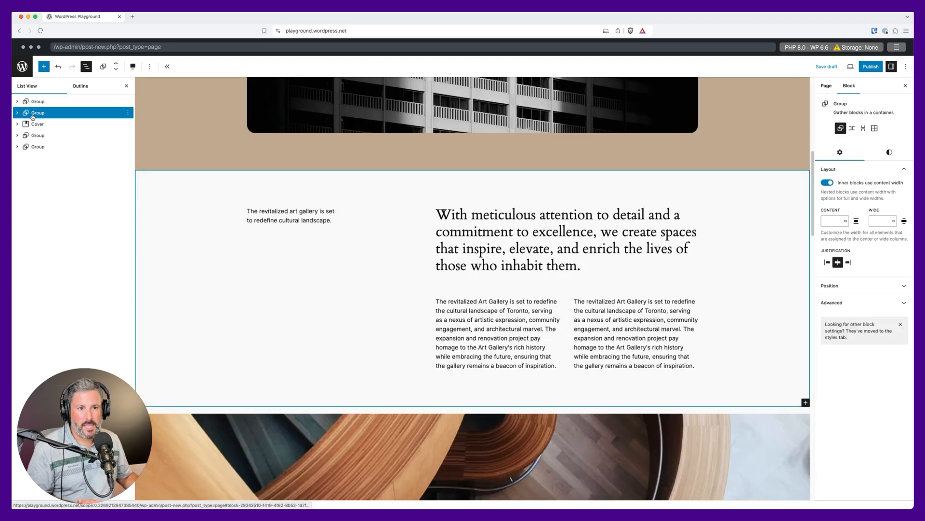
scroll(down, 3)
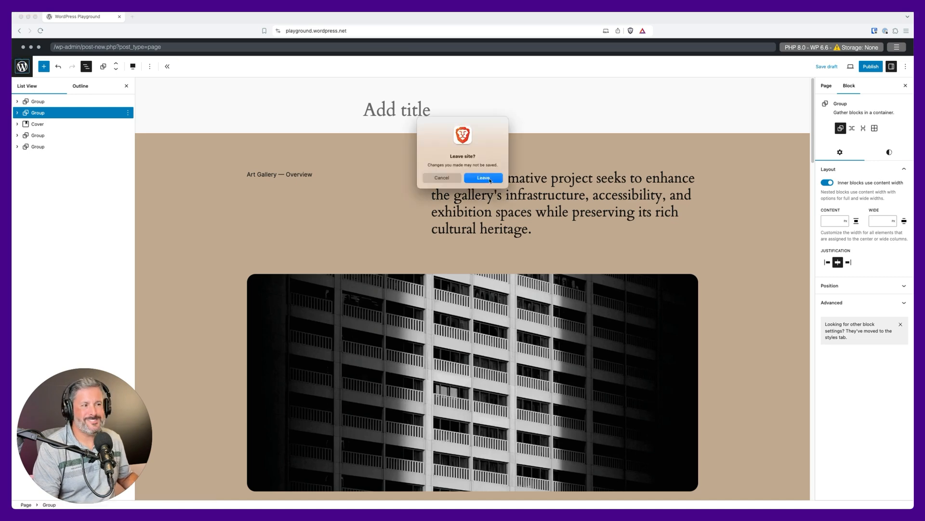
Leave the unsaved page and go to Appearance > Editor to reach the site's templates.
click(483, 177)
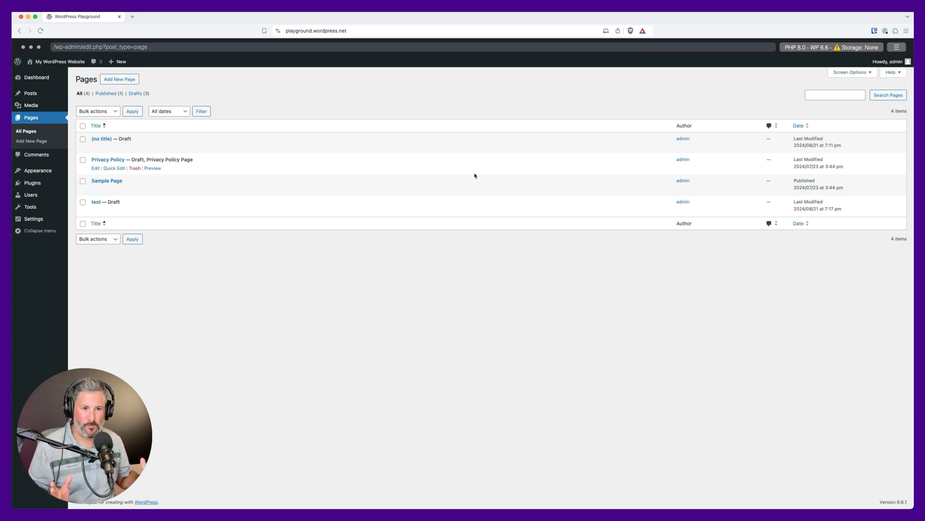
mouse_move(37, 171)
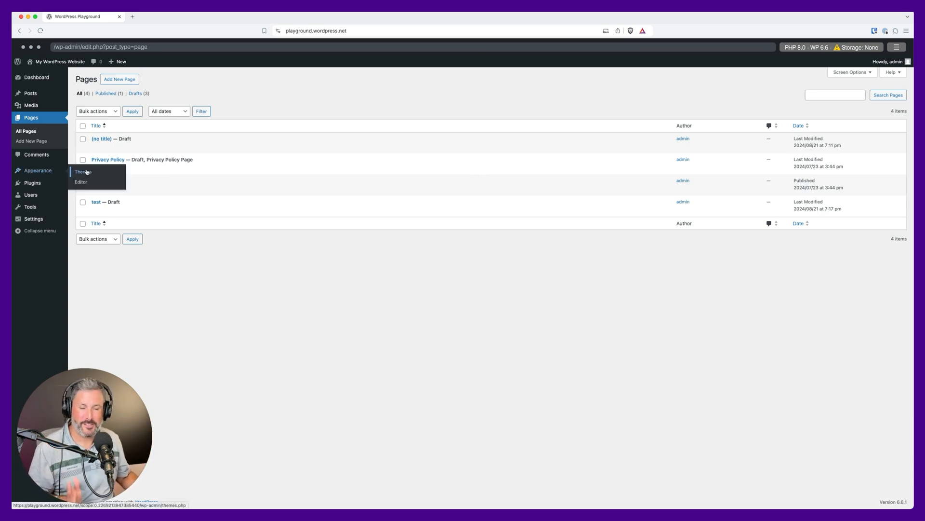
mouse_move(81, 183)
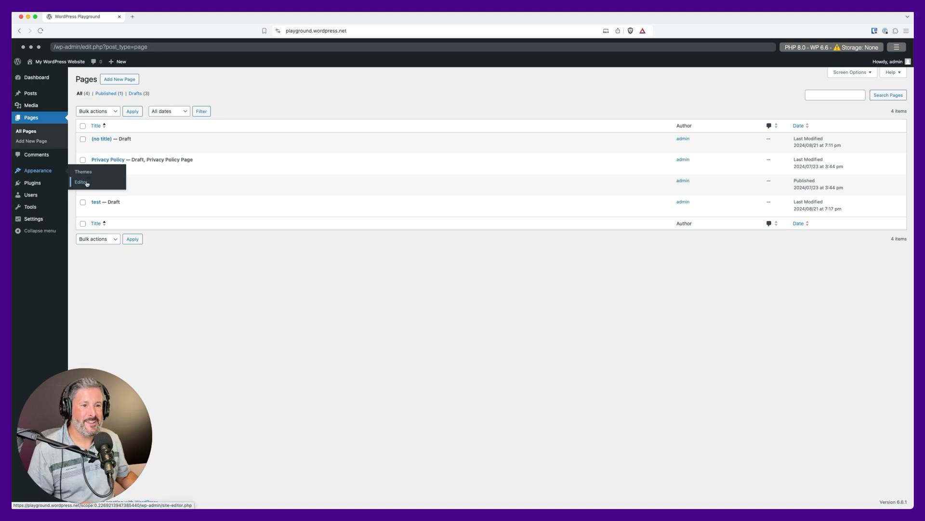
click(81, 182)
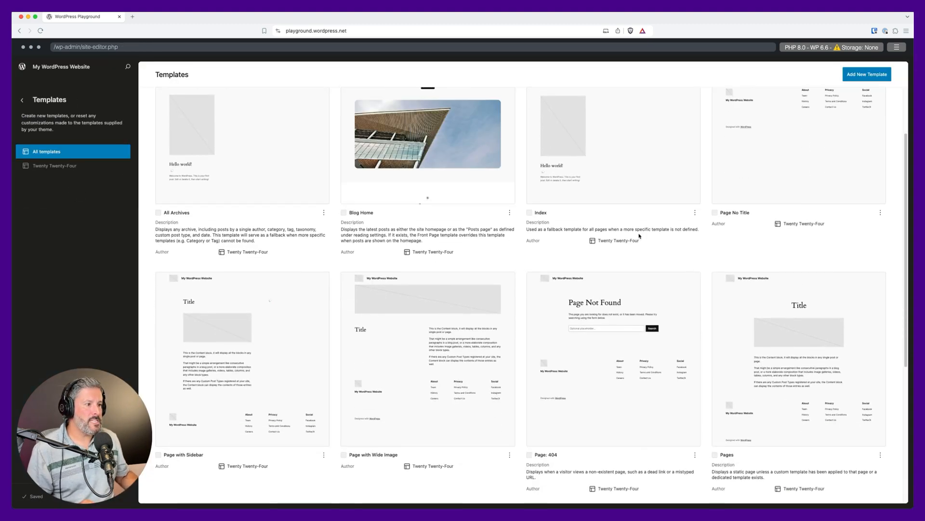
scroll(down, 3)
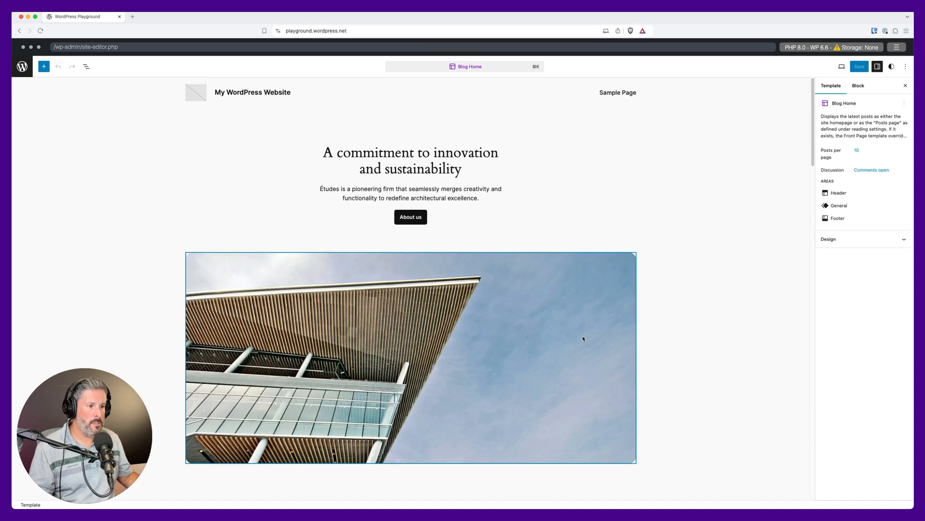
mouse_move(580, 330)
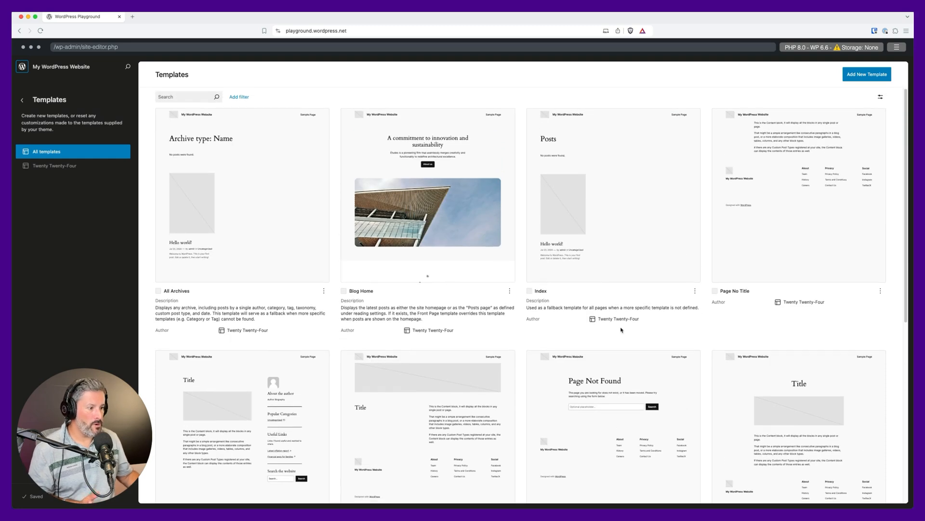
Scroll the Templates list to reach the Pages template card.
scroll(down, 3)
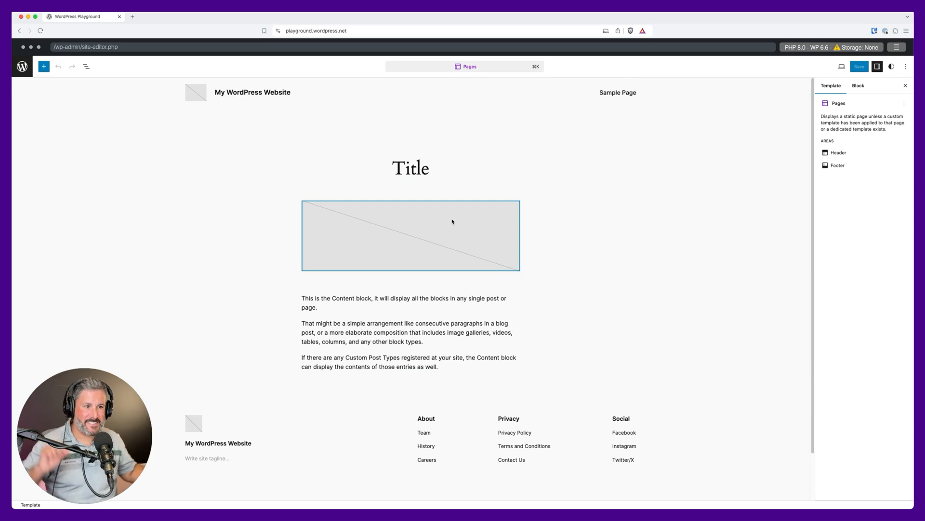
Expand the Pages template's nested groups in List View, select the locked Content block, and bring up the command palette.
click(86, 67)
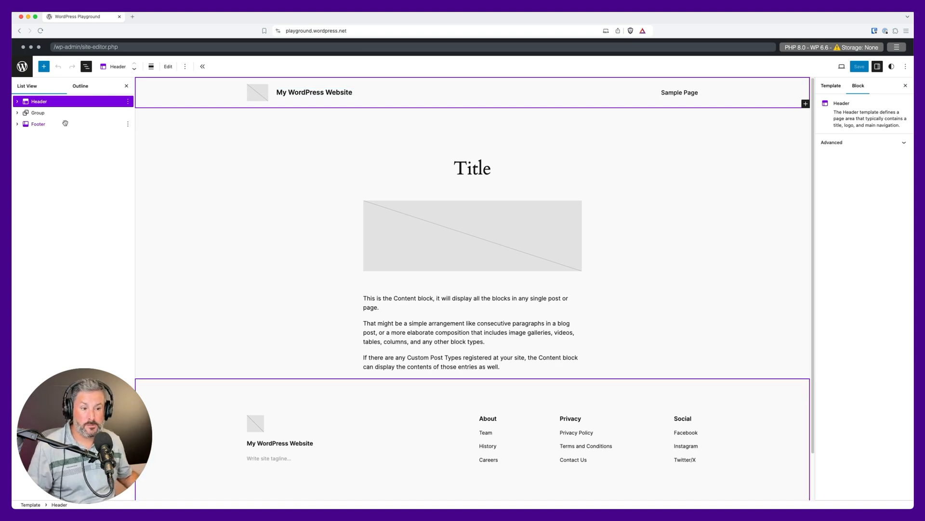
click(38, 124)
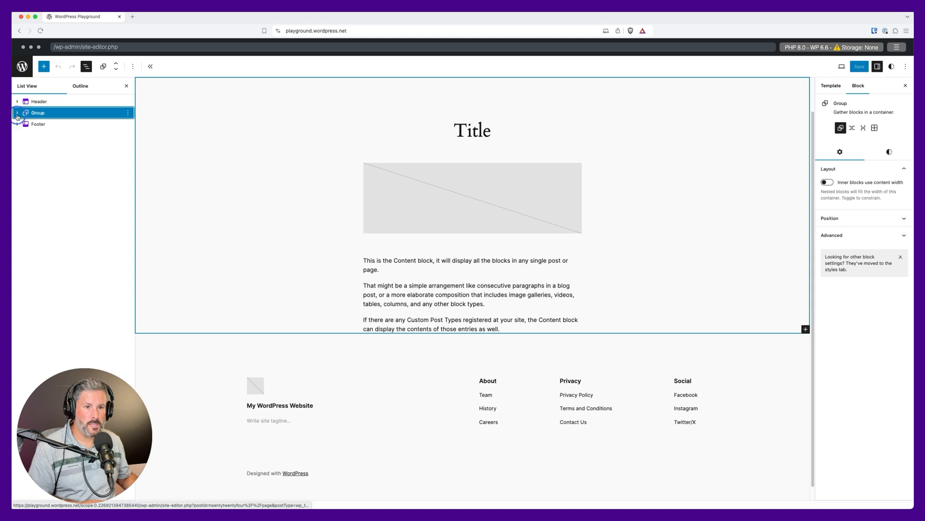
click(17, 112)
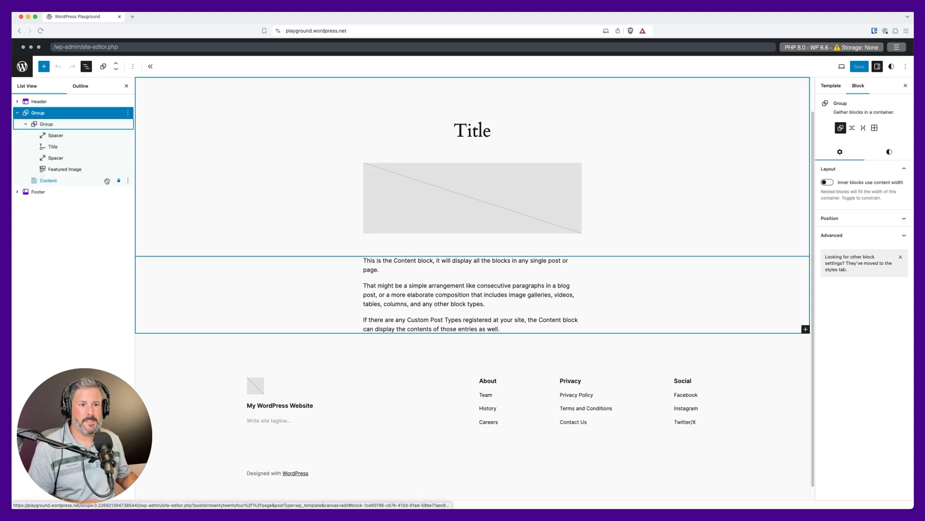
click(472, 130)
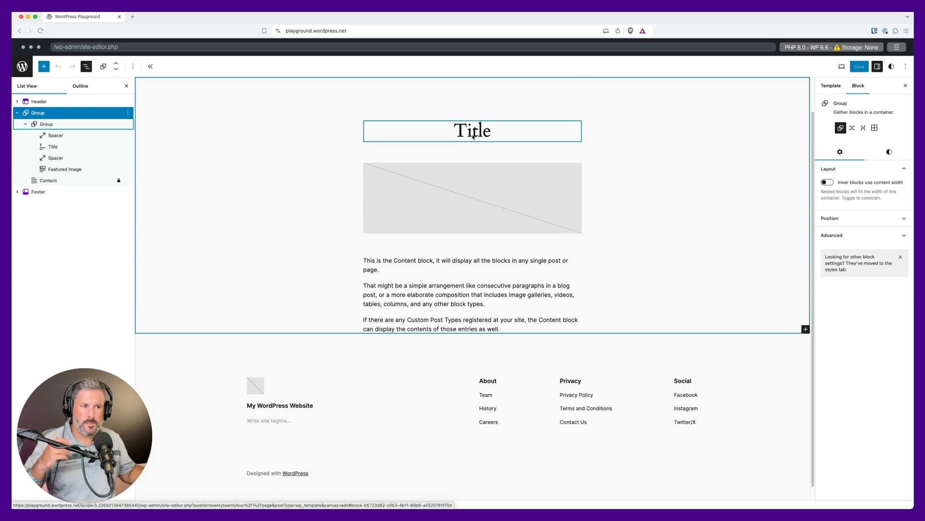
click(49, 180)
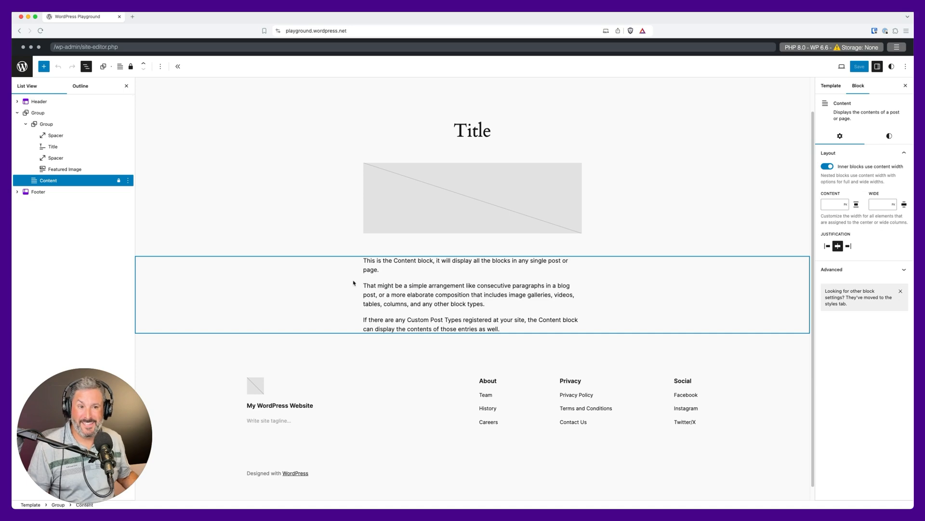
mouse_move(445, 278)
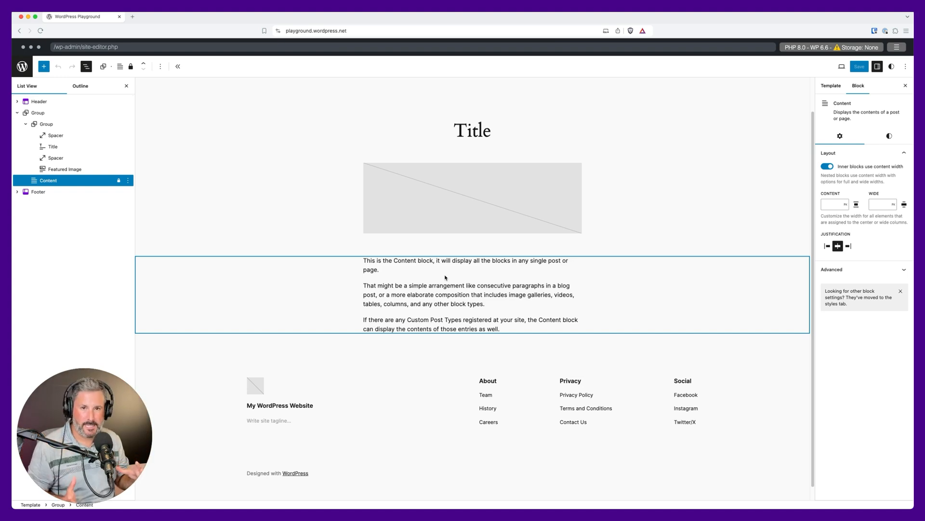
click(473, 198)
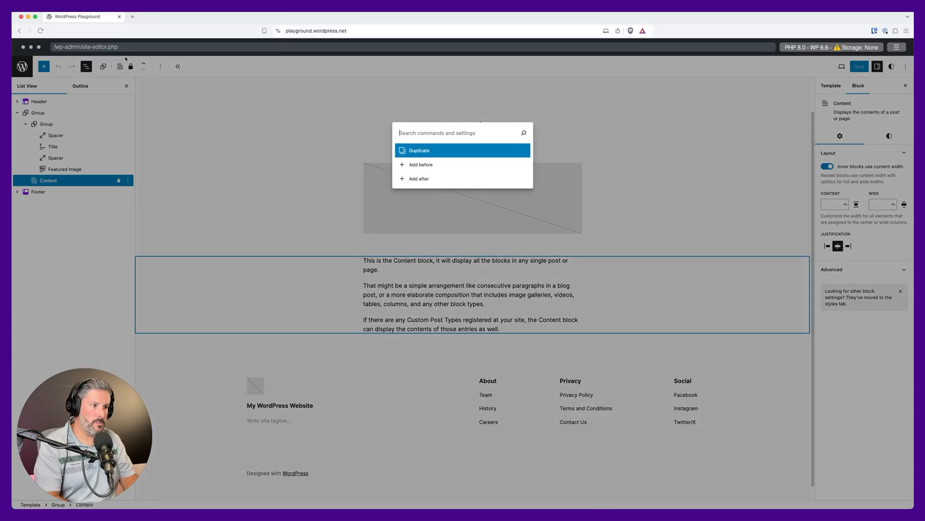
Add a new page from the command palette, dismiss its backup notice, search 'template' and leave the page for the Templates list.
text(newpage)
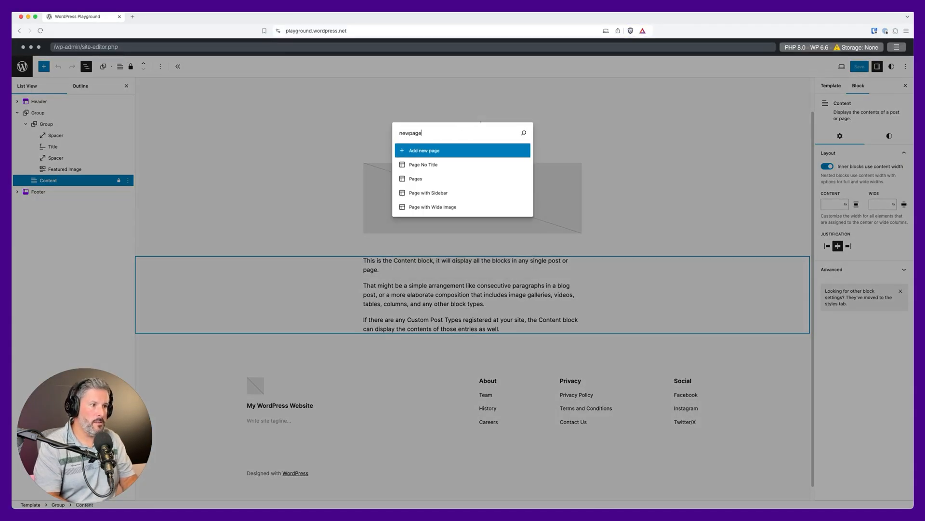
click(423, 151)
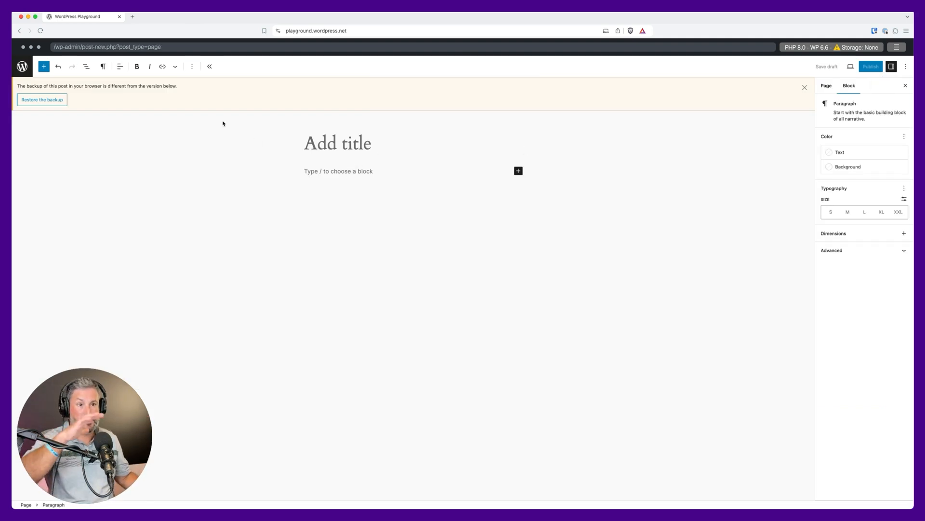
click(804, 88)
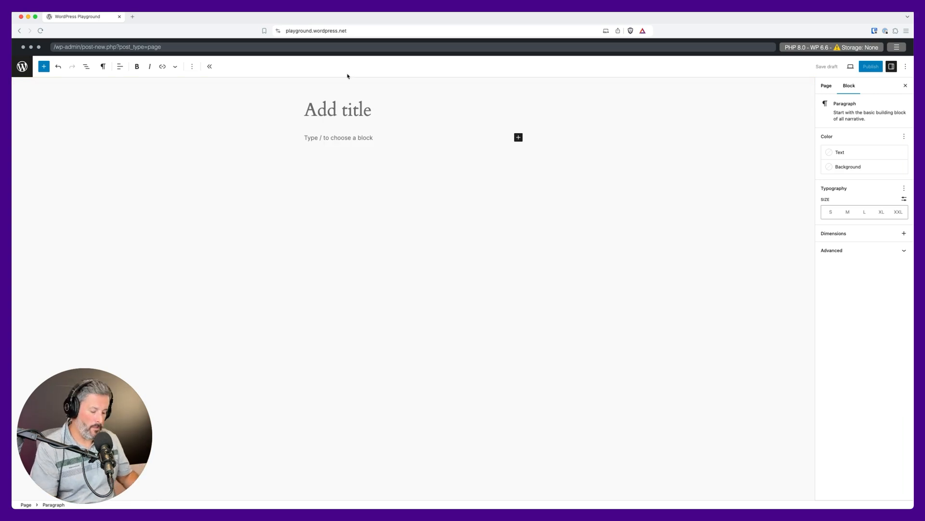
text(template)
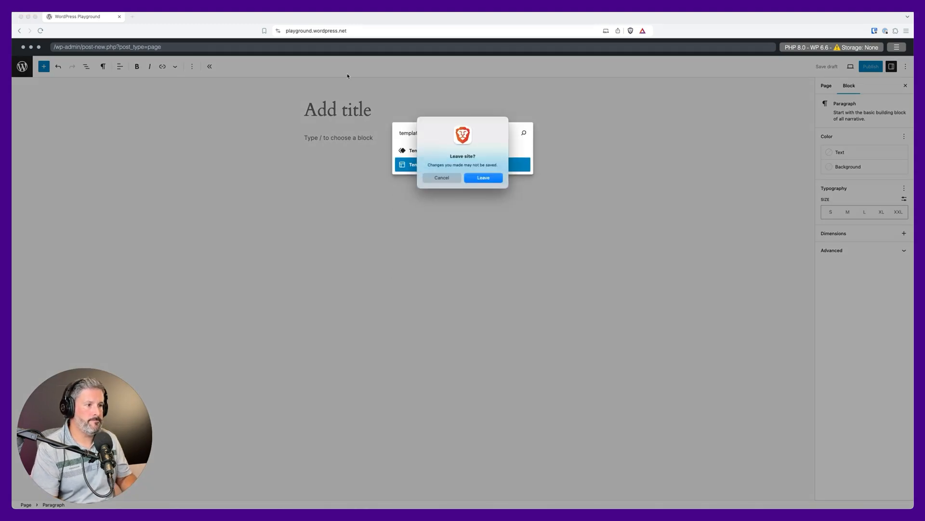
click(483, 177)
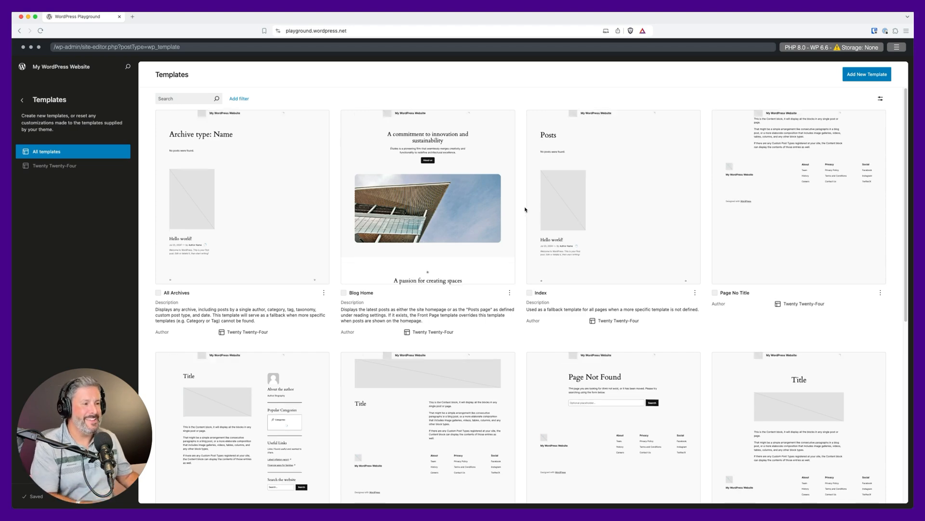
Scroll the Templates list and reopen the Pages template for editing.
scroll(down, 3)
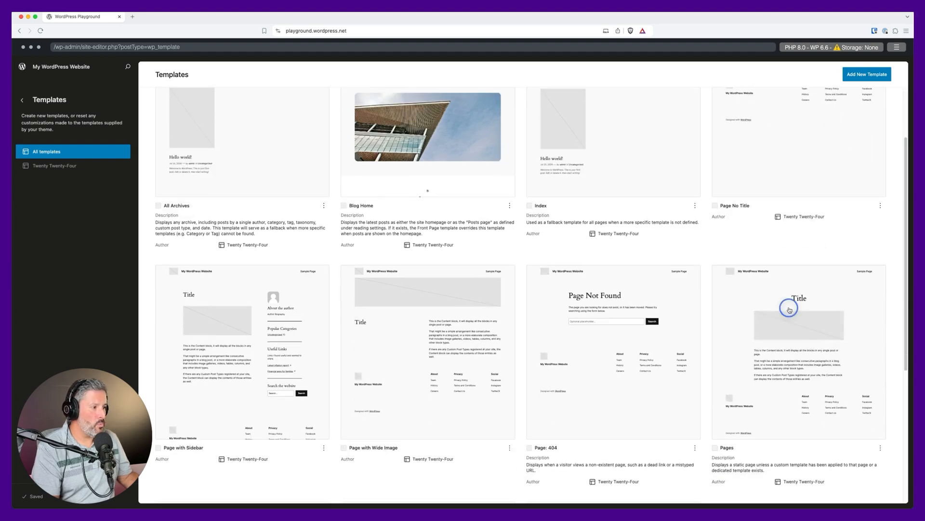
click(790, 308)
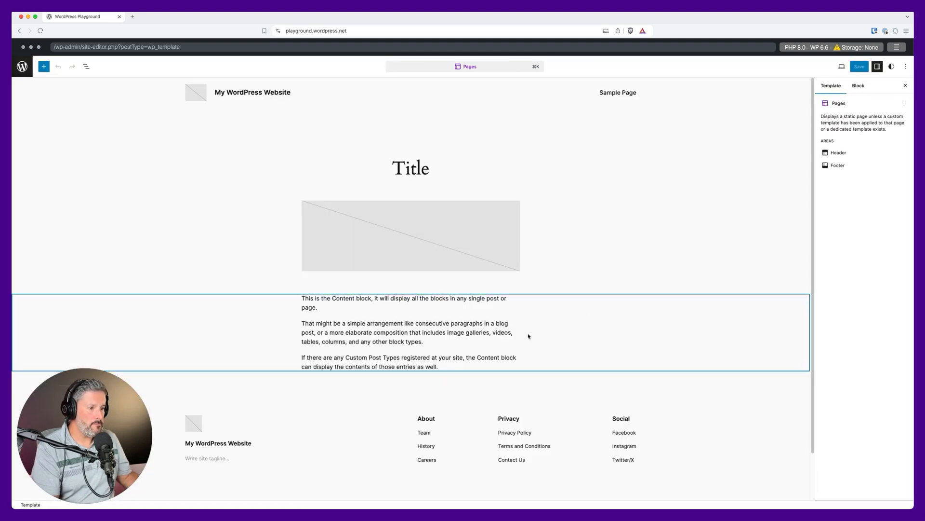
mouse_move(44, 66)
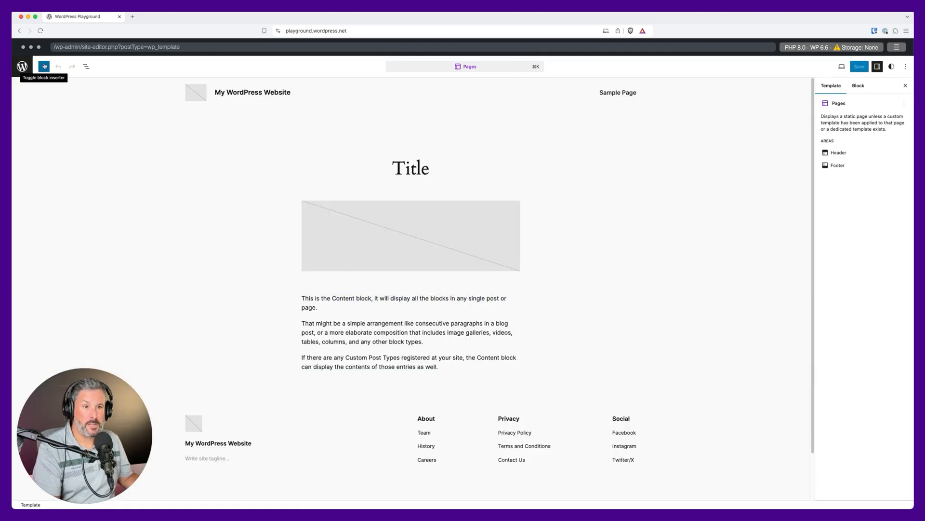
Insert the synced Matts CTA pattern from My patterns below Content and save the Pages template.
click(43, 67)
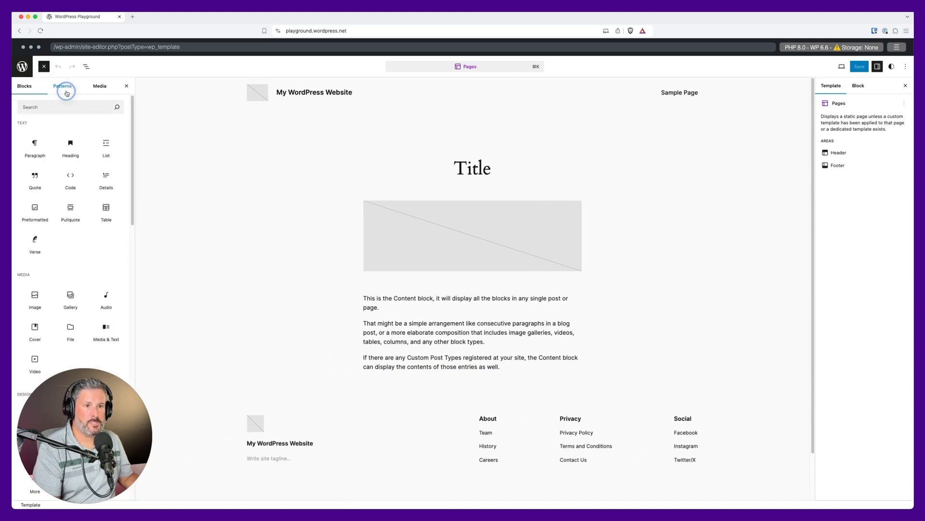
click(62, 86)
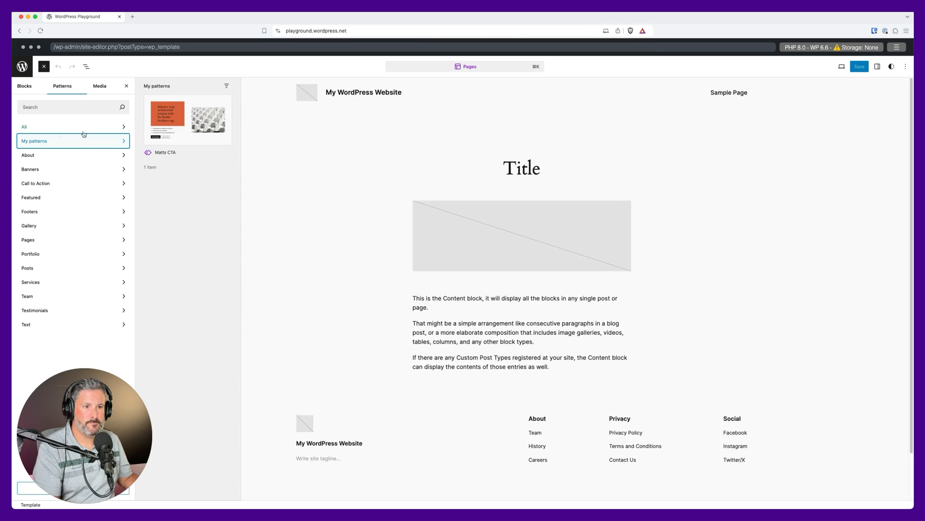
click(188, 120)
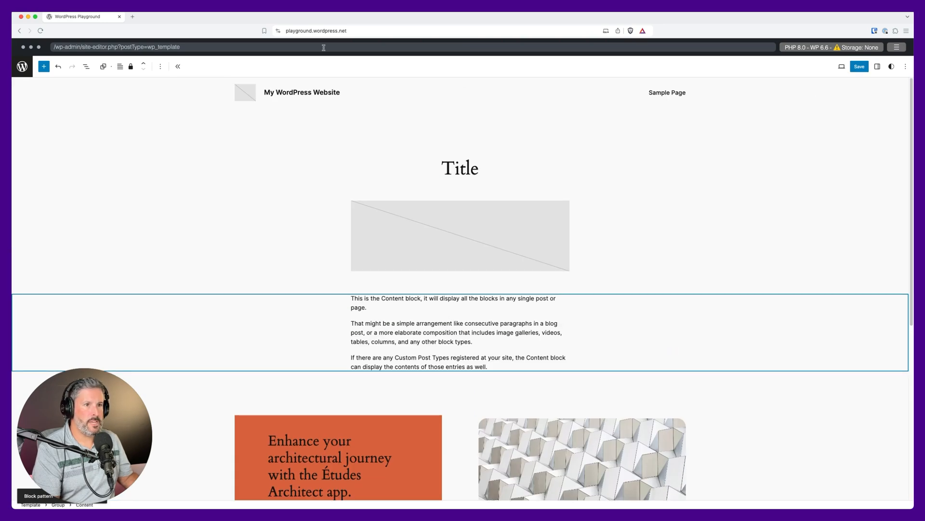
click(859, 66)
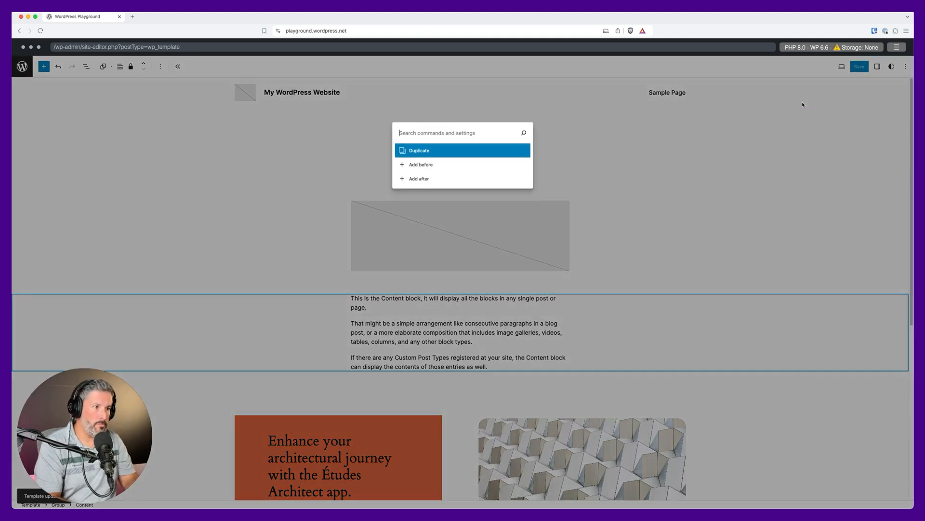
Create 'test page' with paragraph 'this is a test post.', publish it and view it live.
text(new page)
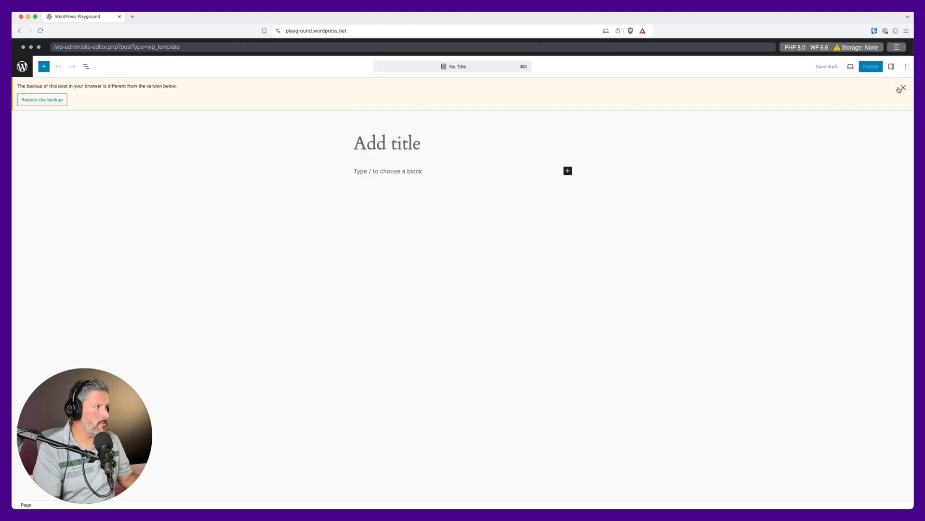
click(903, 89)
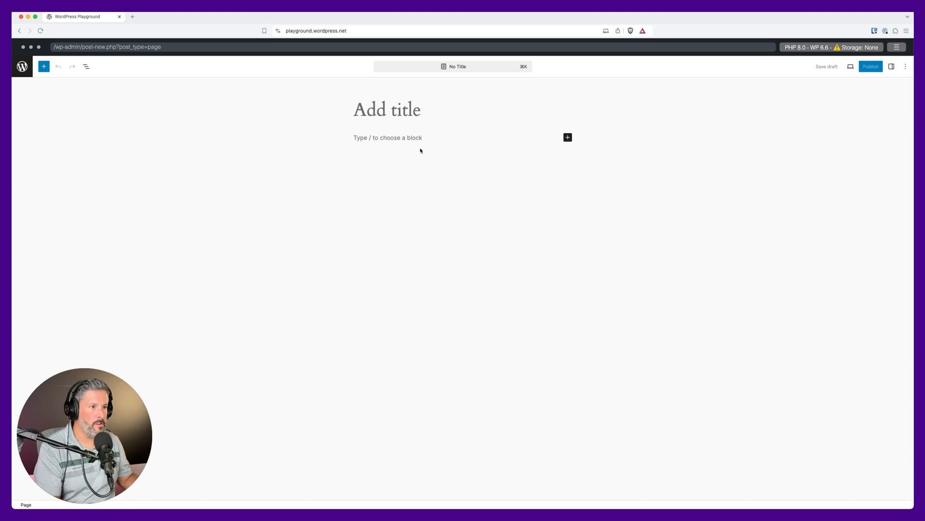
text(test page)
text(this is a test post.)
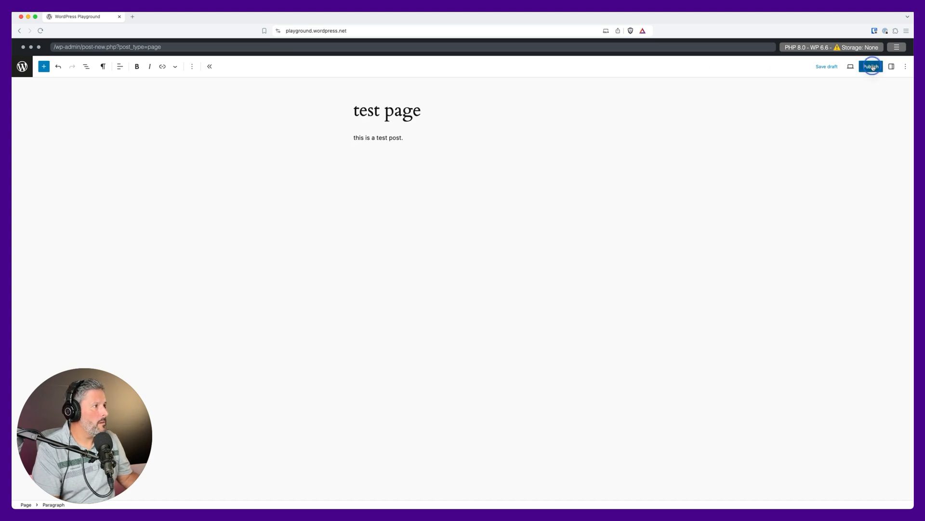
click(872, 66)
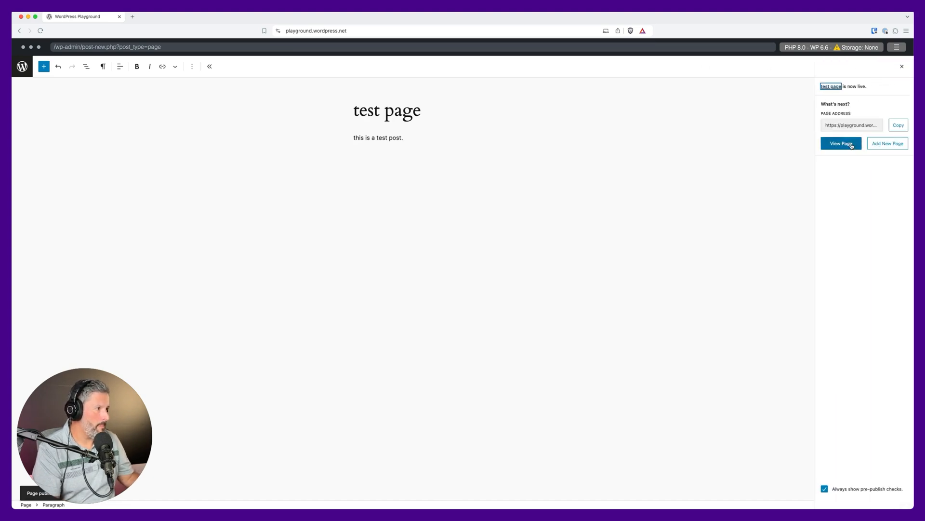
click(840, 142)
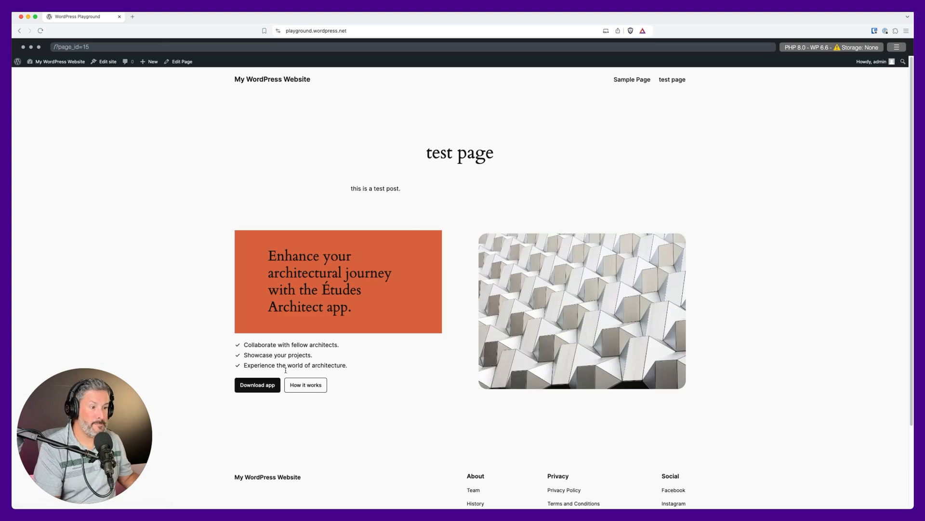
mouse_move(400, 359)
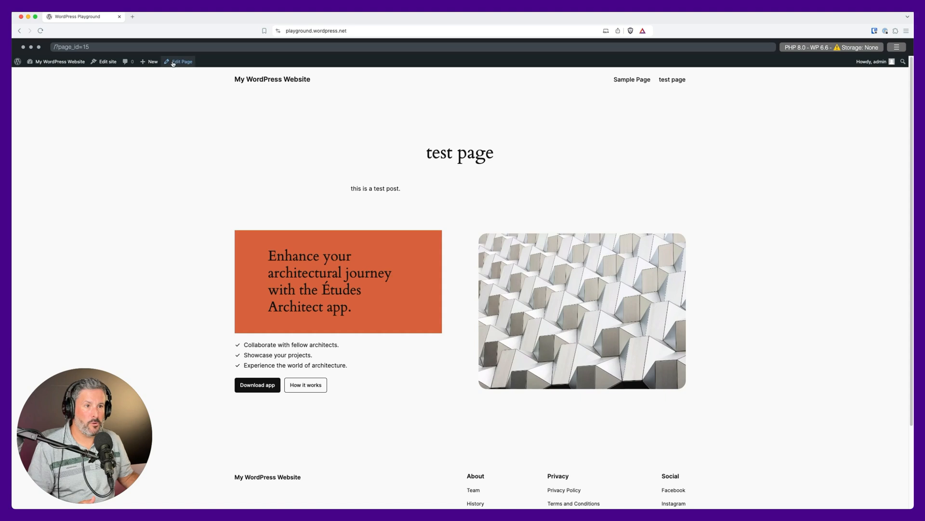
Reopen the published test page for editing via Edit Page in the admin bar.
click(181, 62)
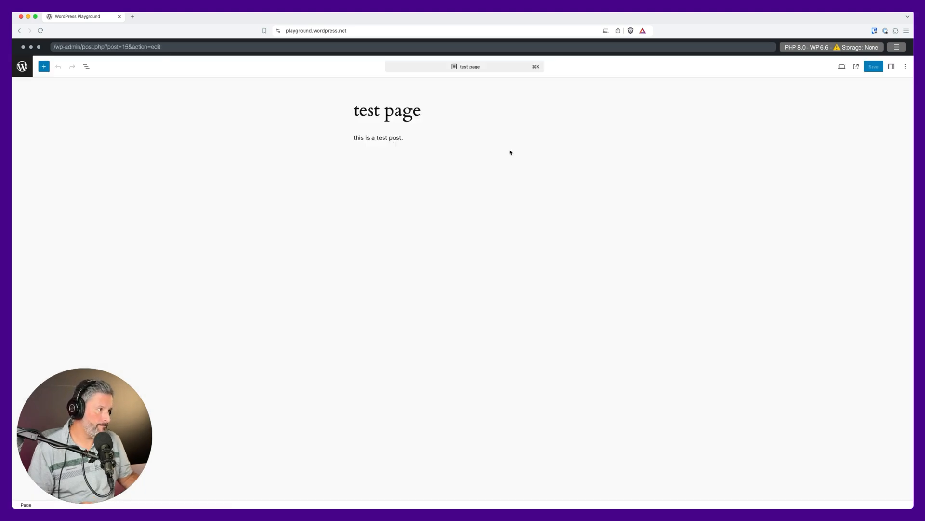
Turn Show template on for the Pages template to reveal the CTA, then turn it off again.
click(892, 66)
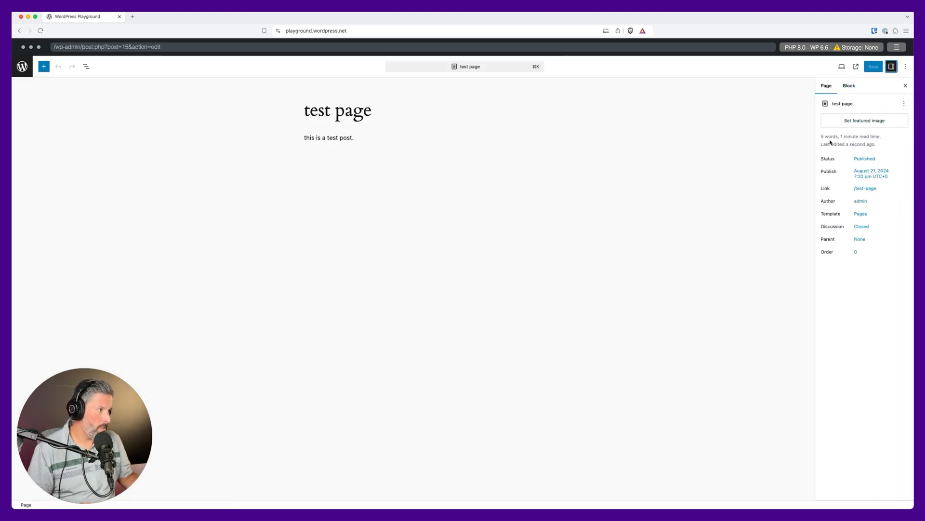
click(860, 213)
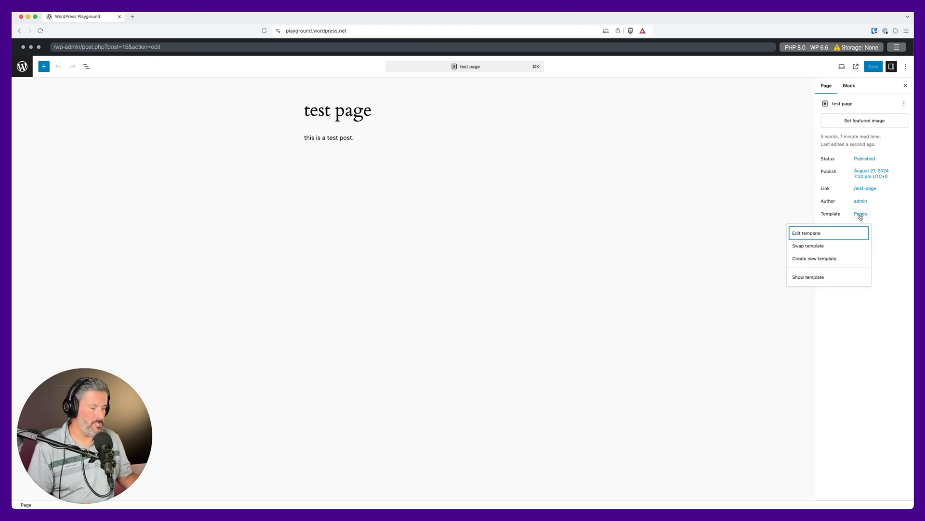
mouse_move(808, 245)
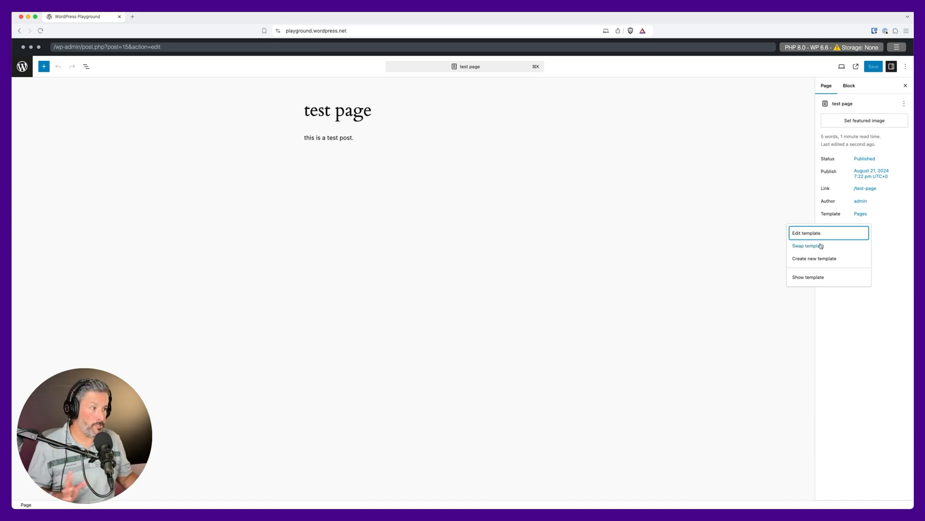
click(807, 245)
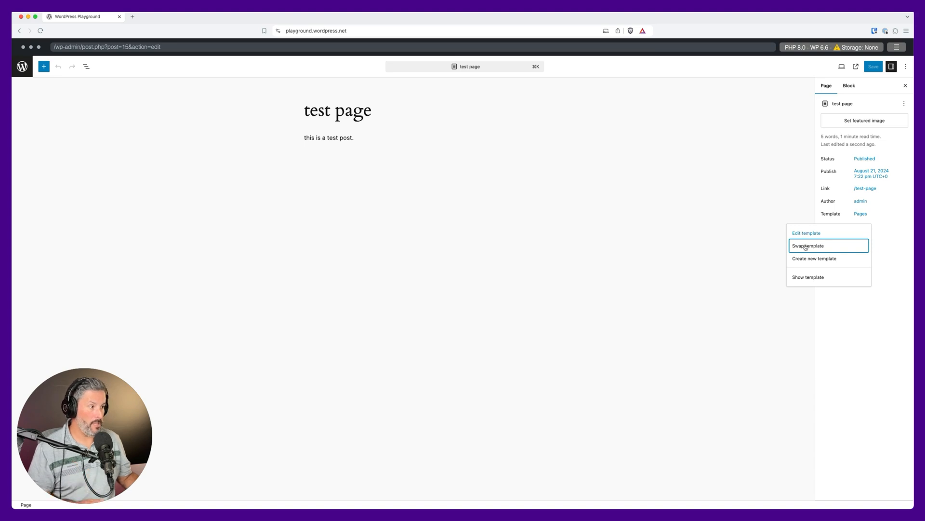
click(807, 277)
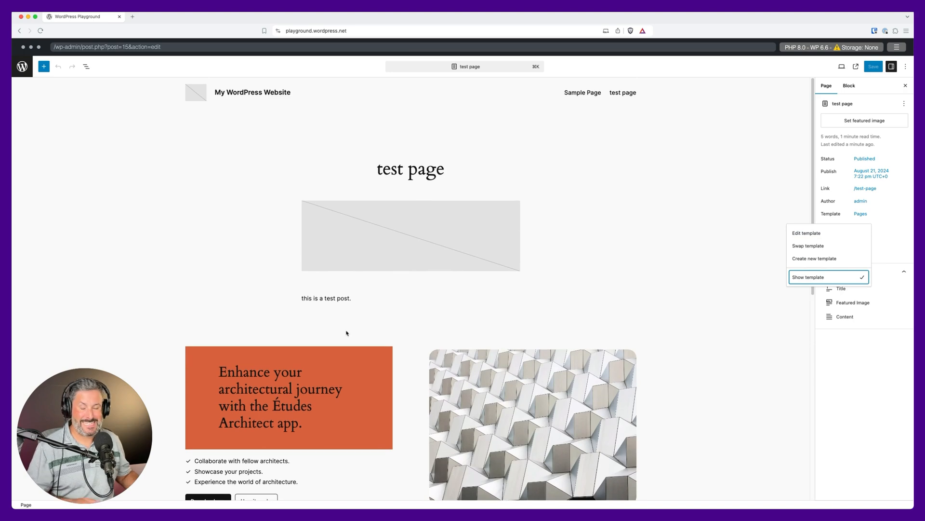
mouse_move(444, 324)
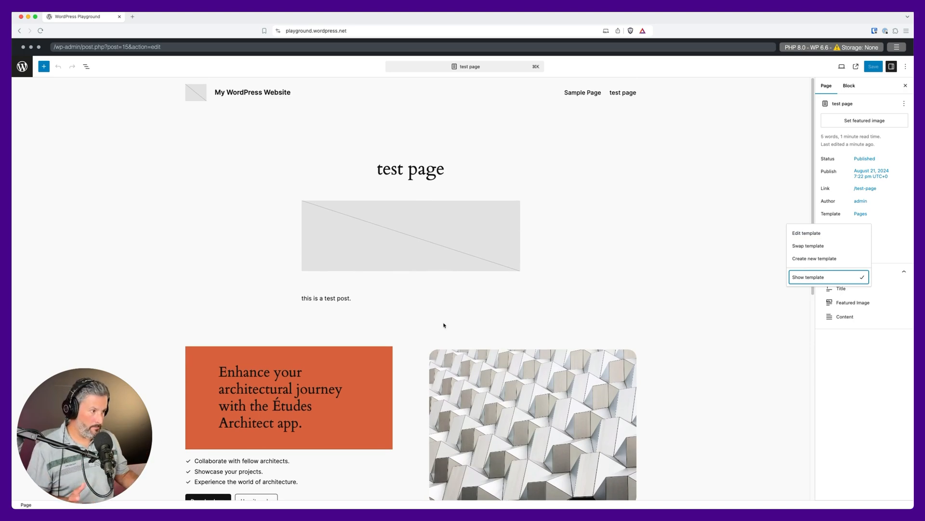
click(809, 277)
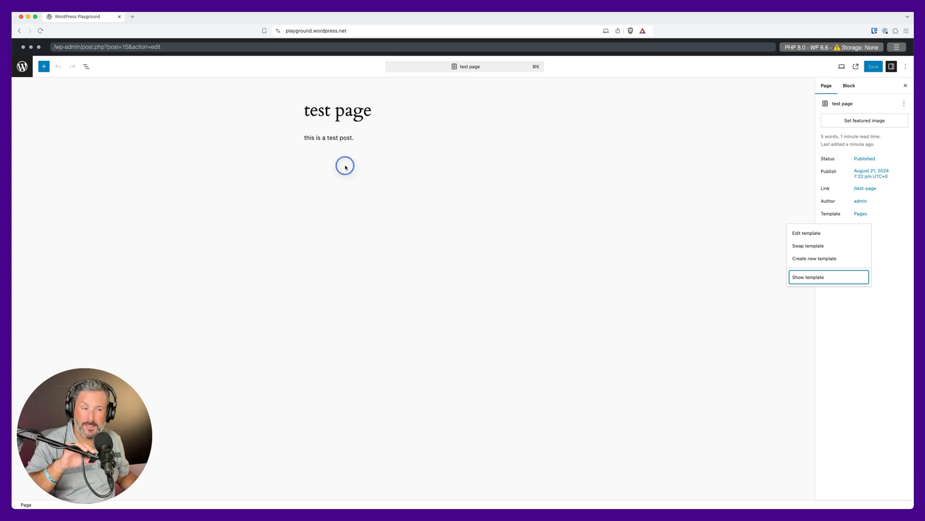
Add an empty block after the paragraph and save, getting an 'Updating failed' notice.
click(344, 165)
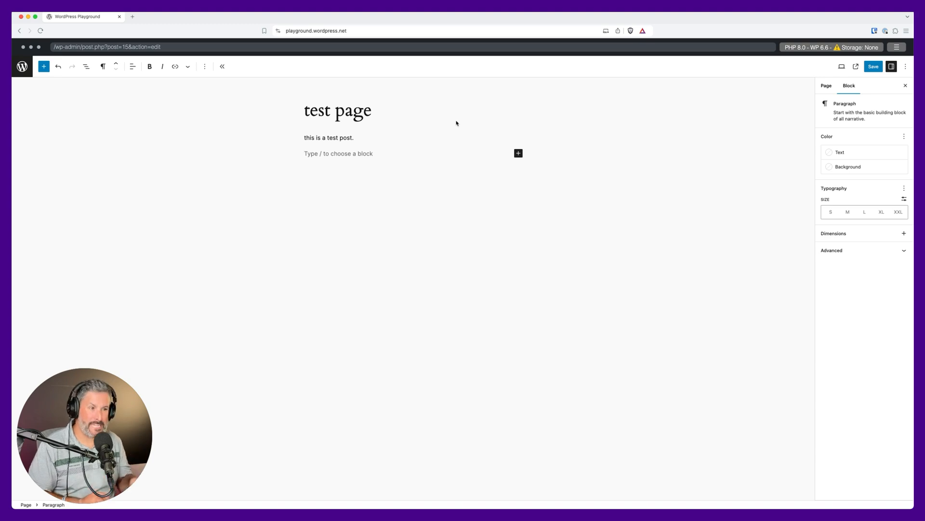
click(873, 66)
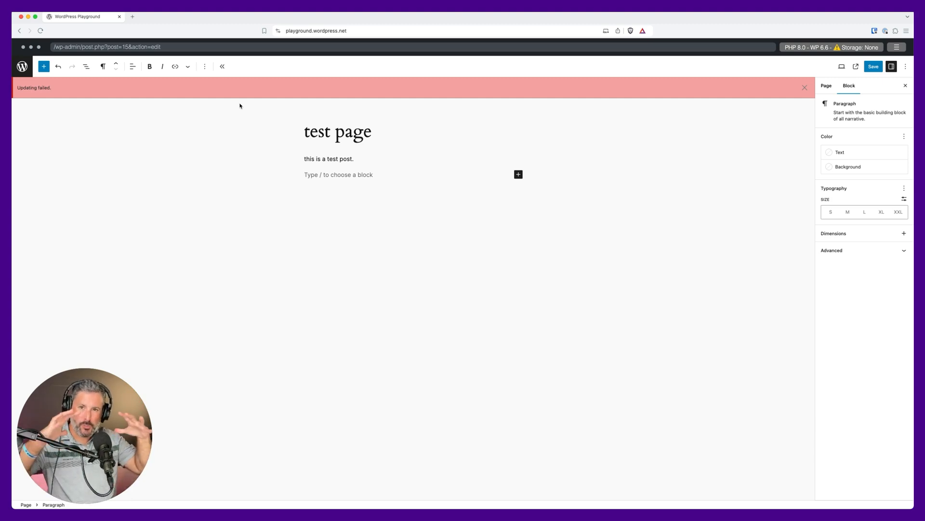
click(339, 175)
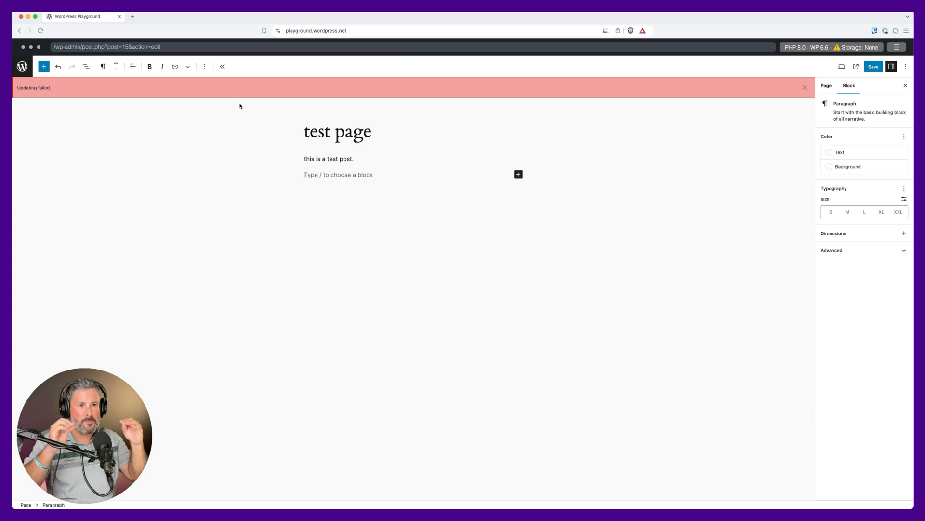